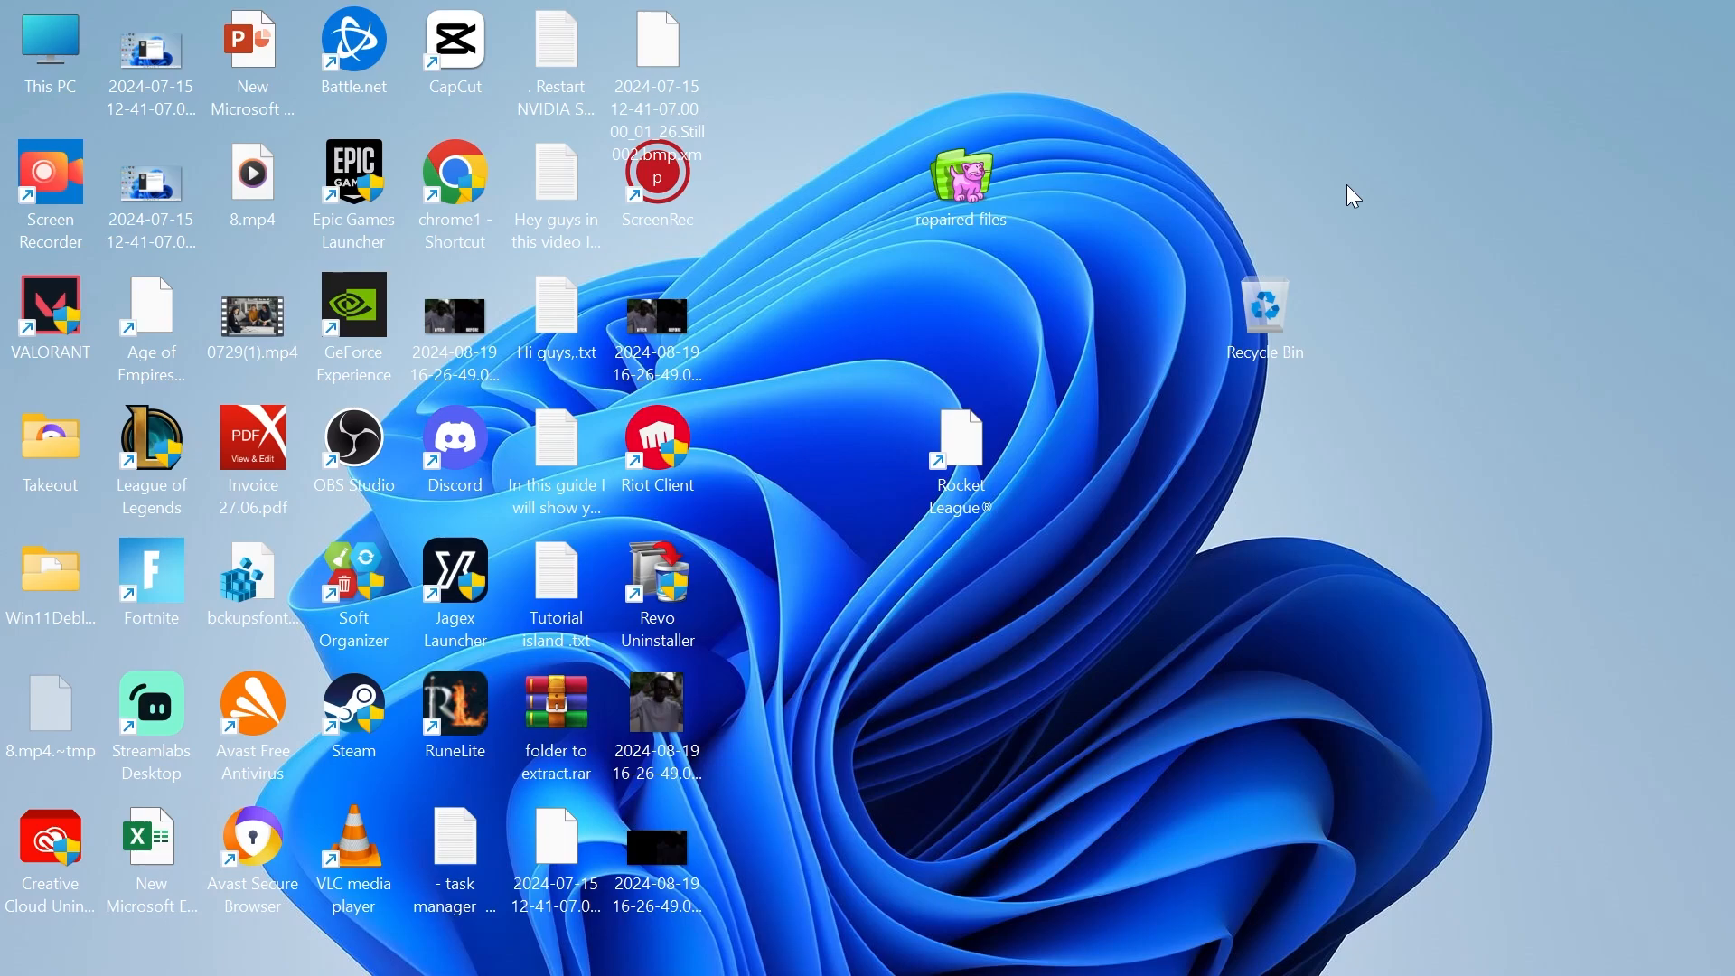
mouse_move(1038, 697)
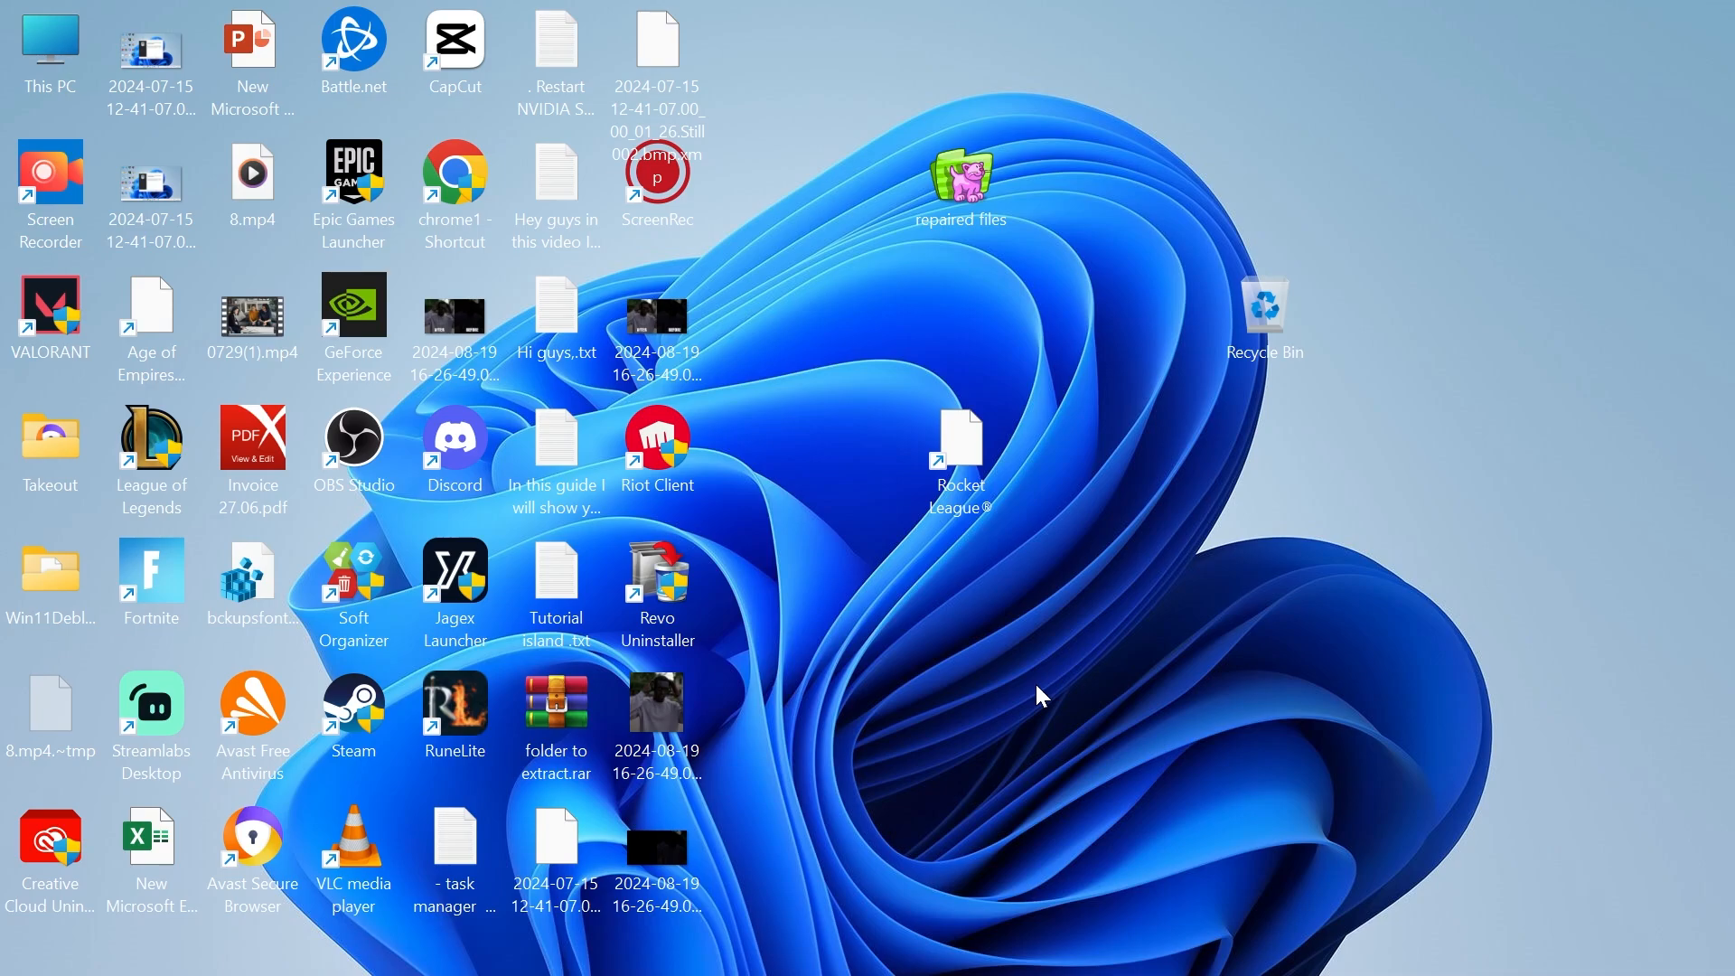
Step: Search Start for 'windows store' so Microsoft Store appears as the best match
text(Windows Defender Firewall)
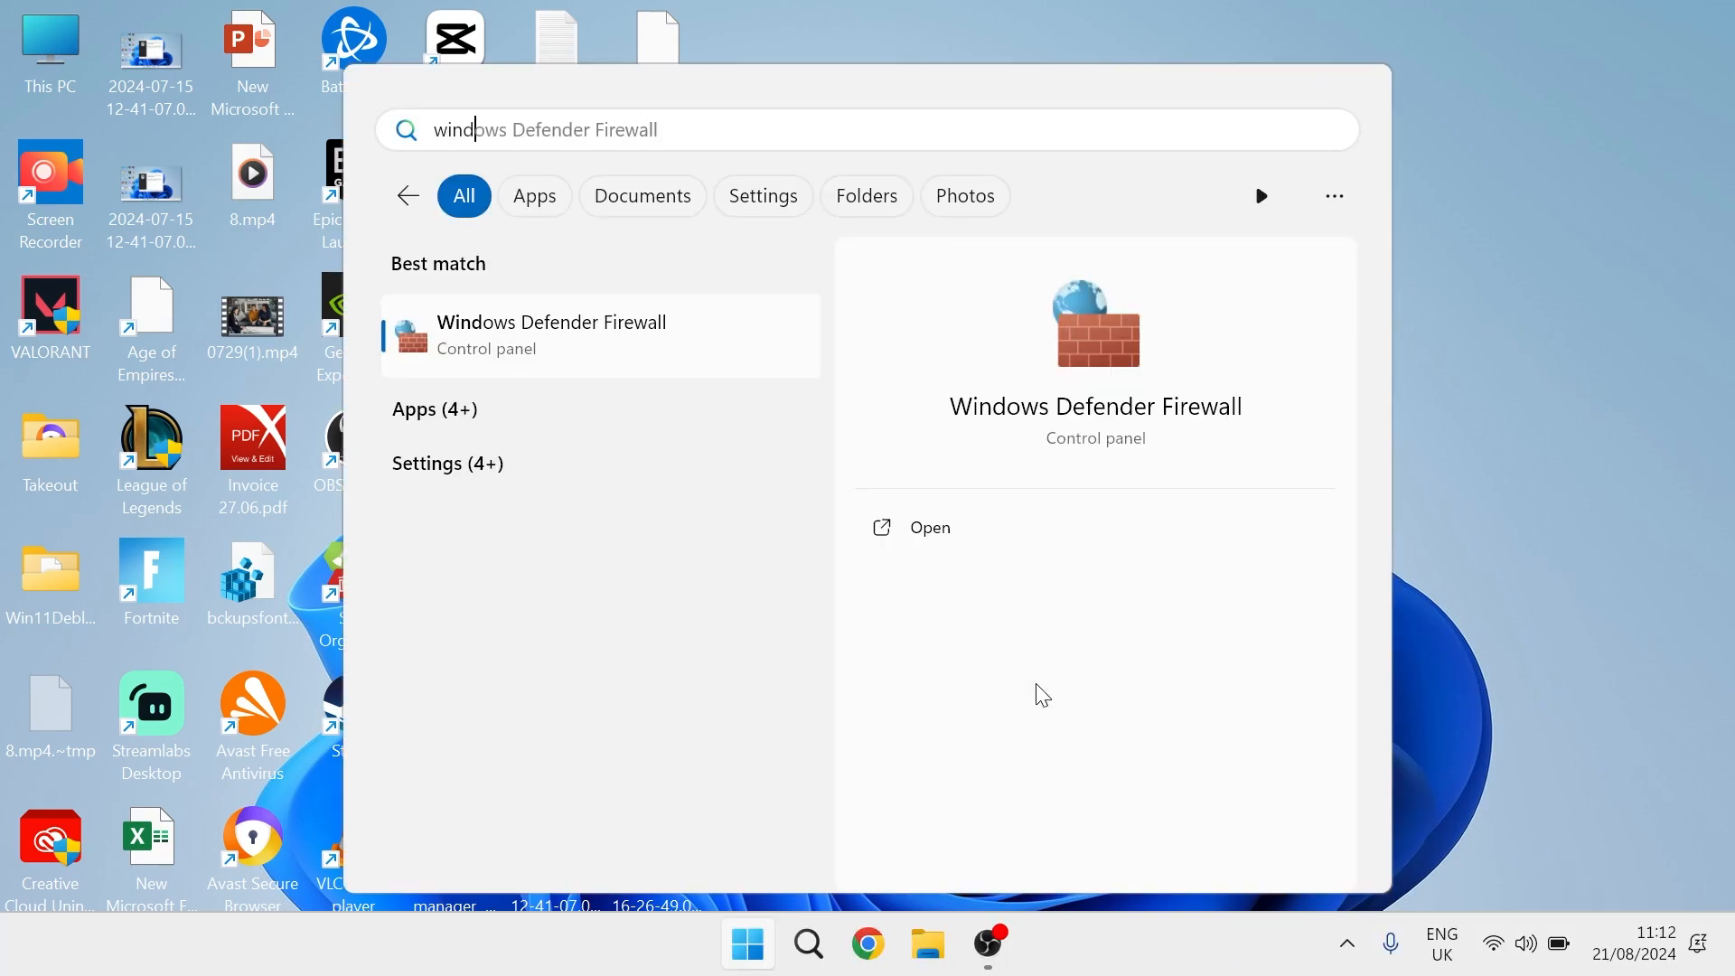
text(windows store)
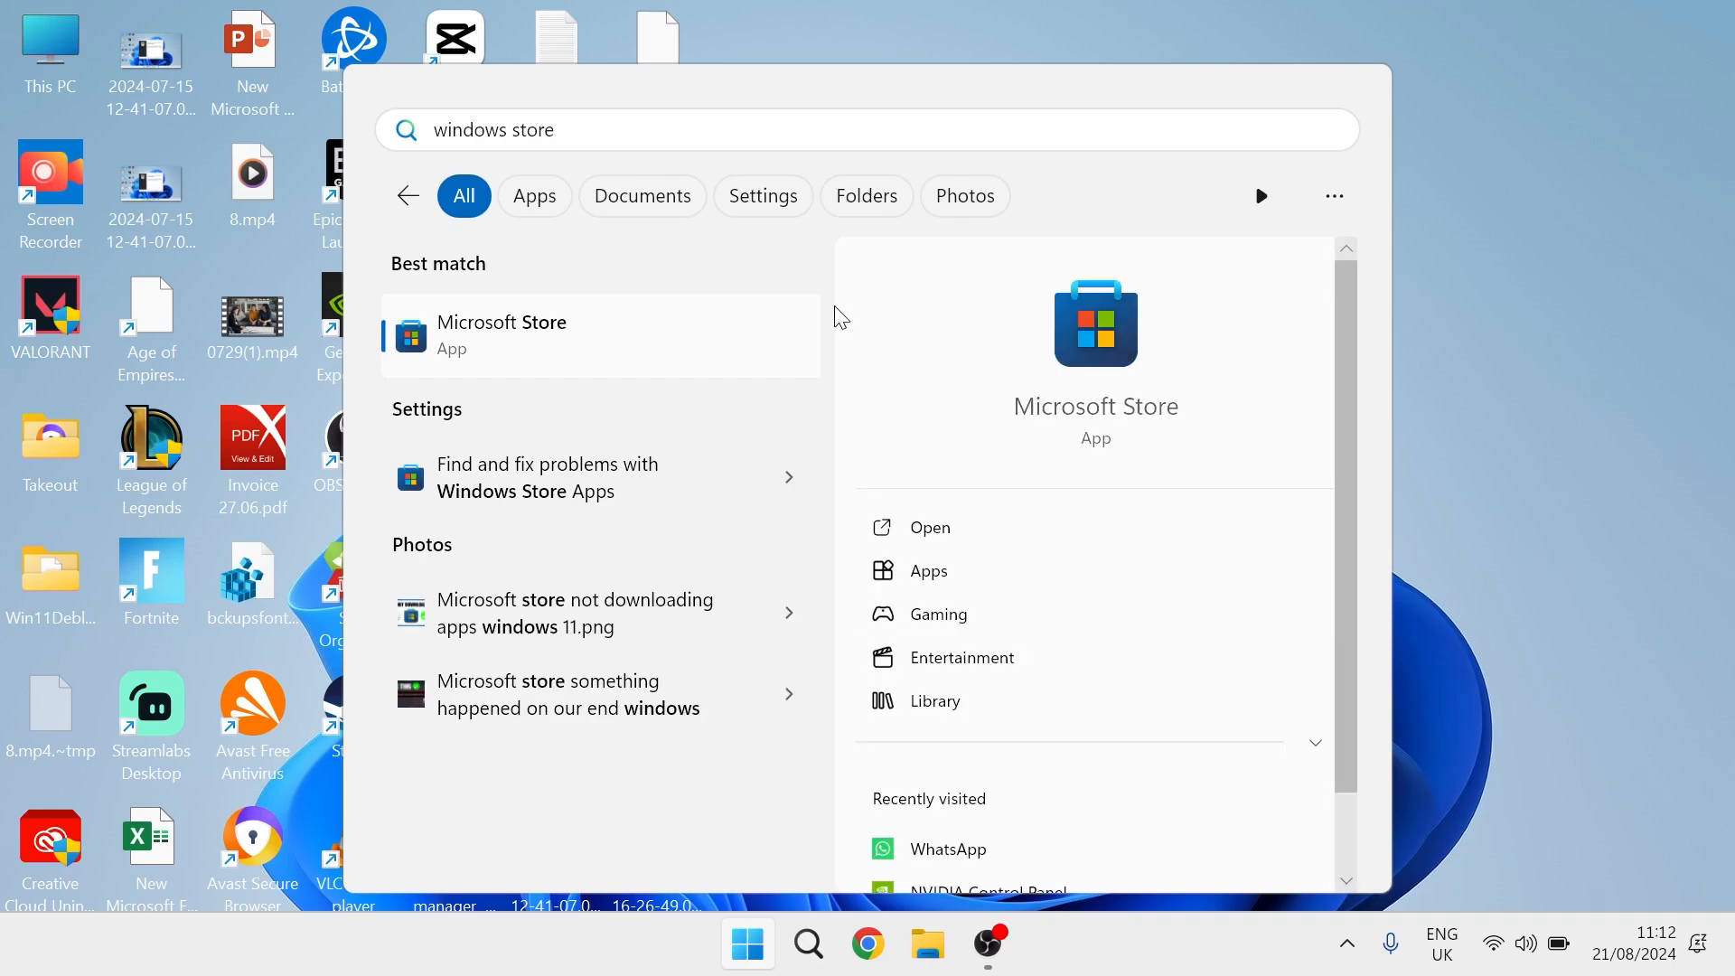
mouse_move(609, 345)
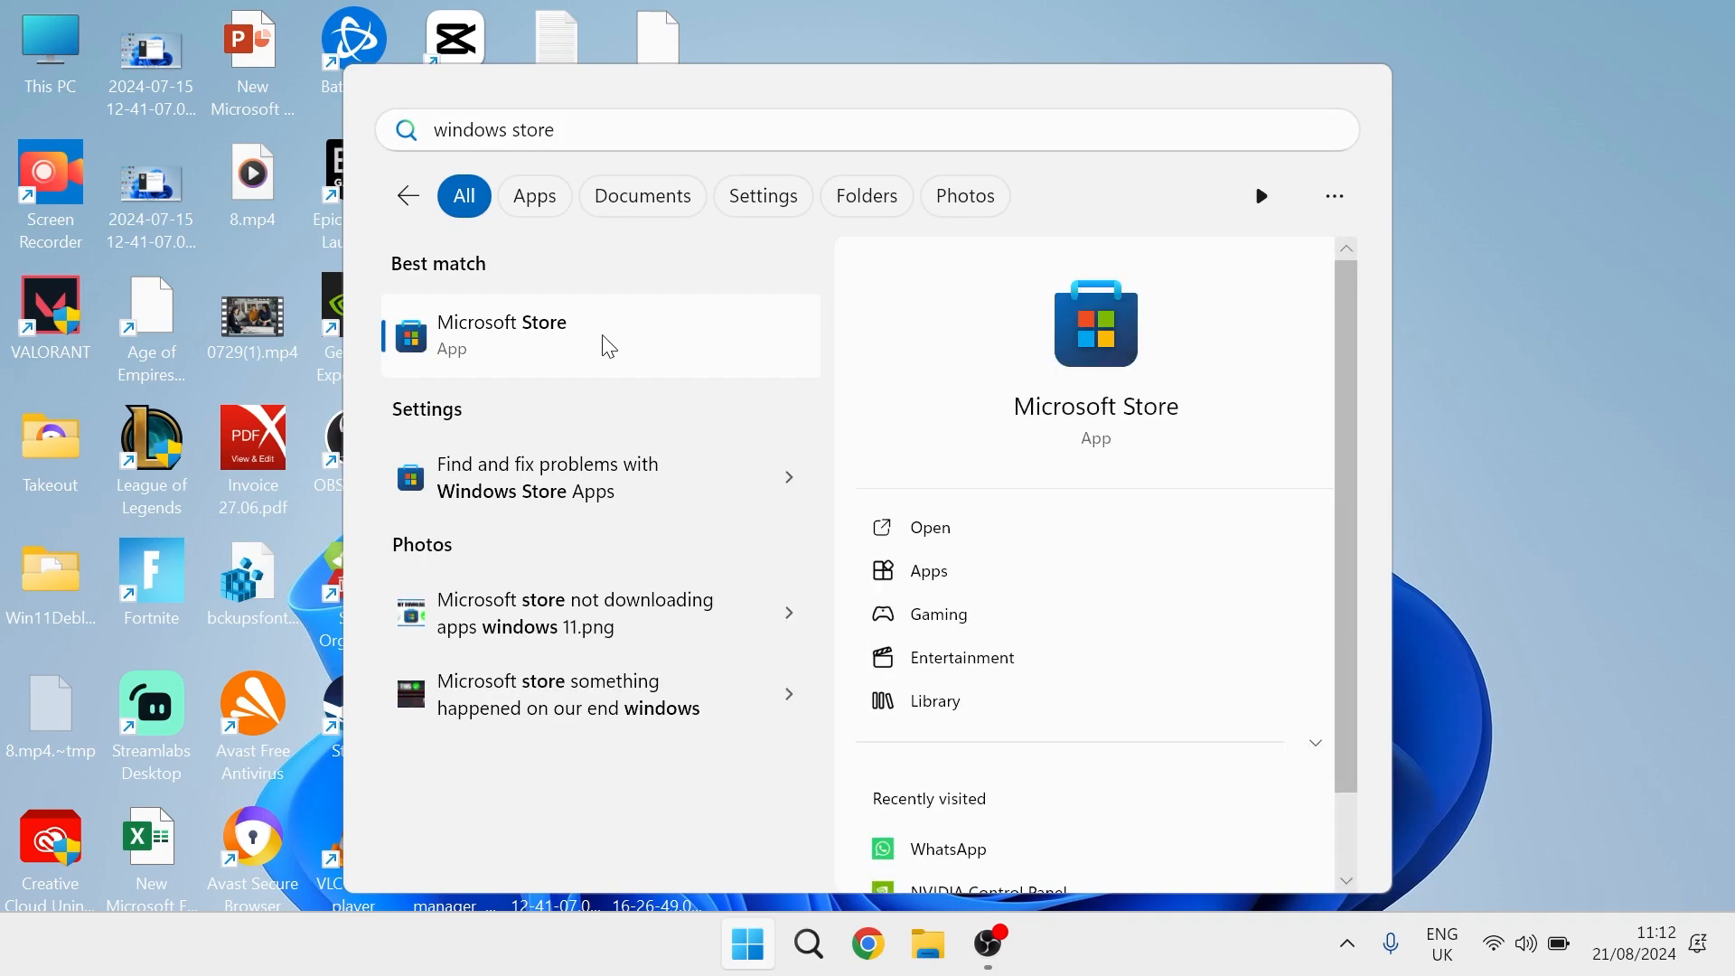
Step: In Microsoft Store, find Widget Launcher by searching and install it with Get
click(501, 336)
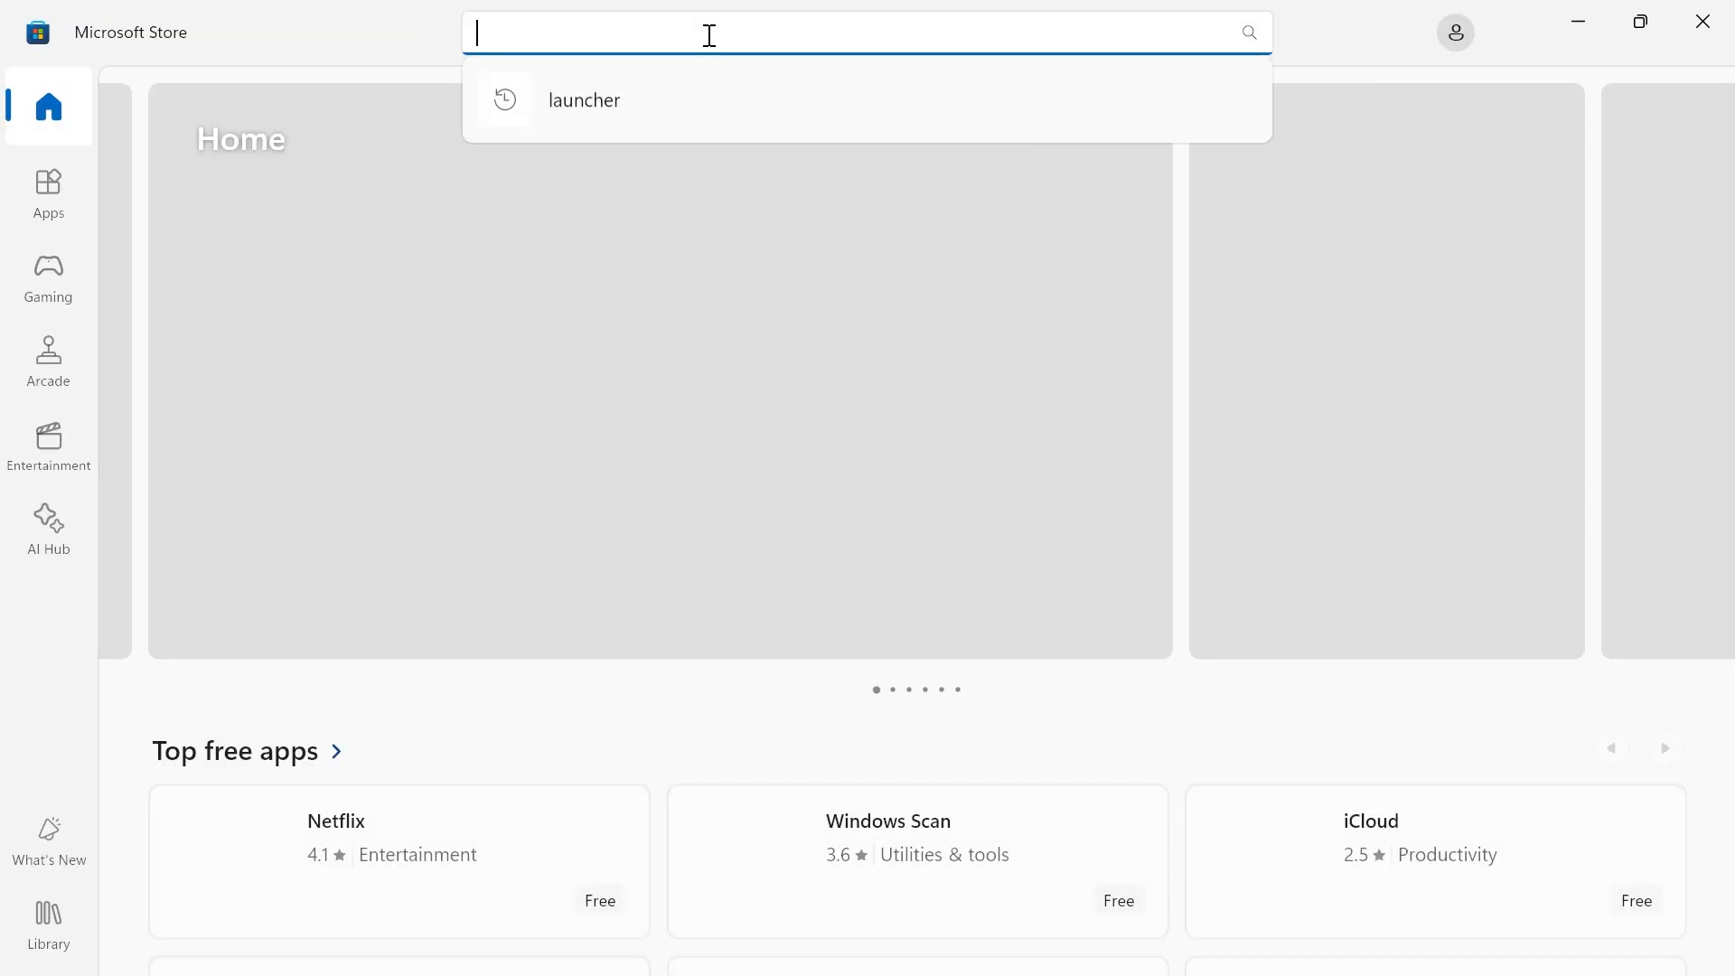
text(widget launcher)
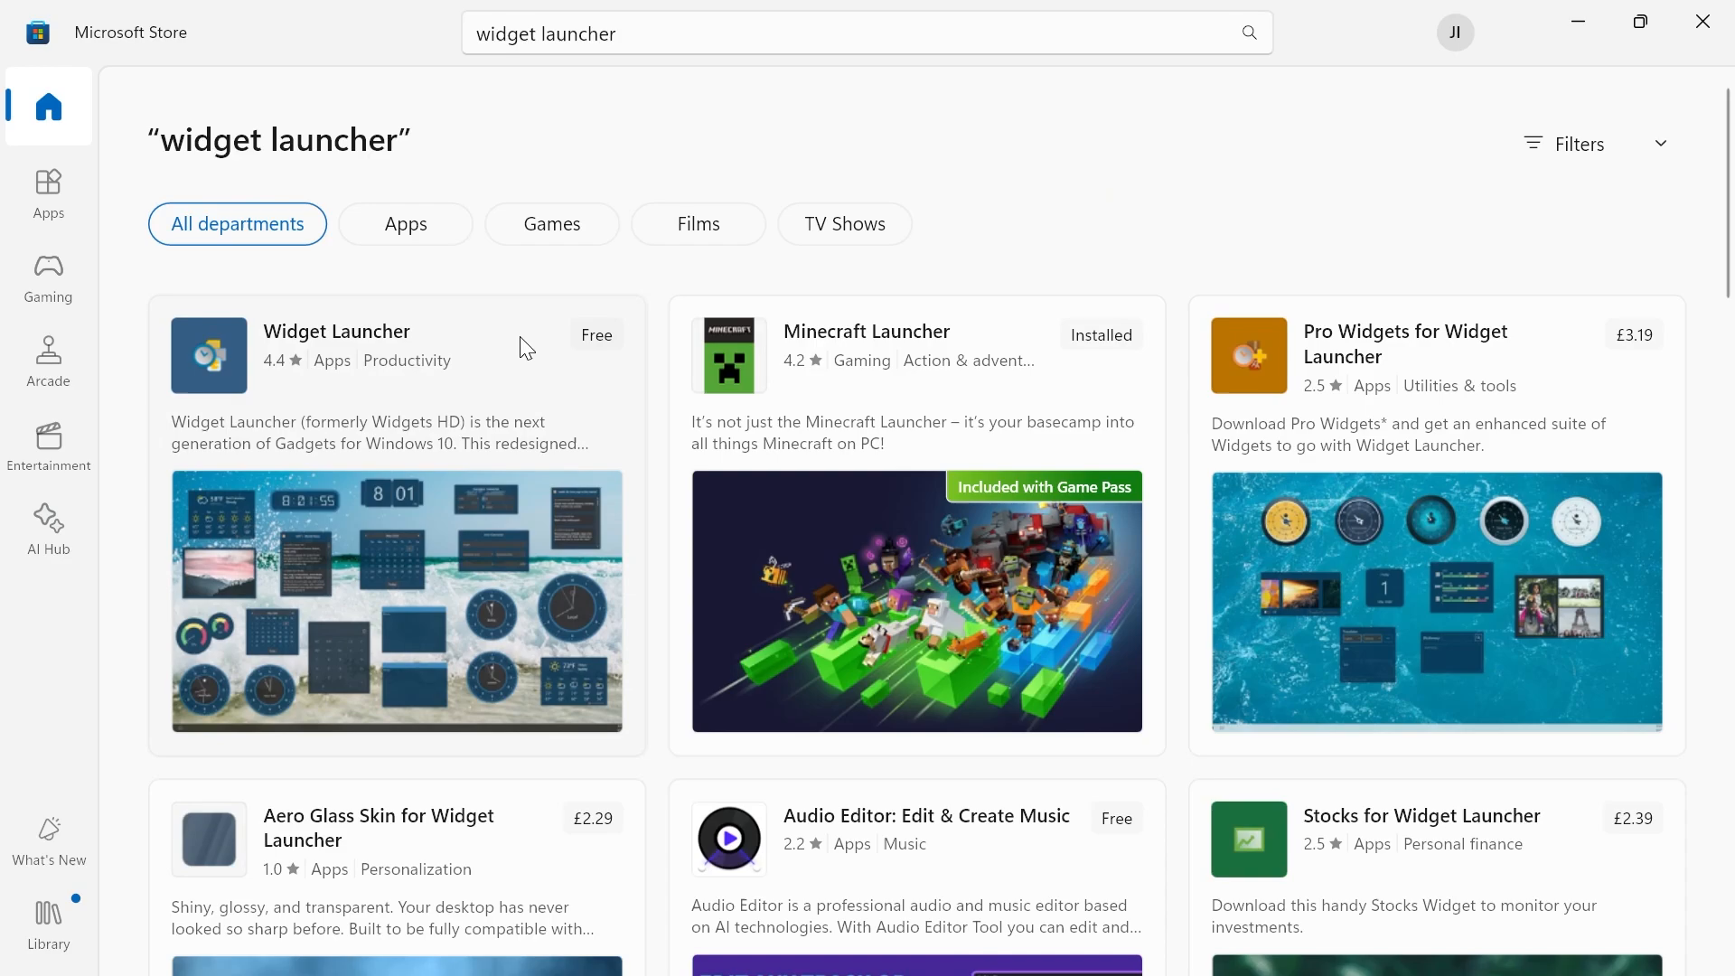
click(336, 332)
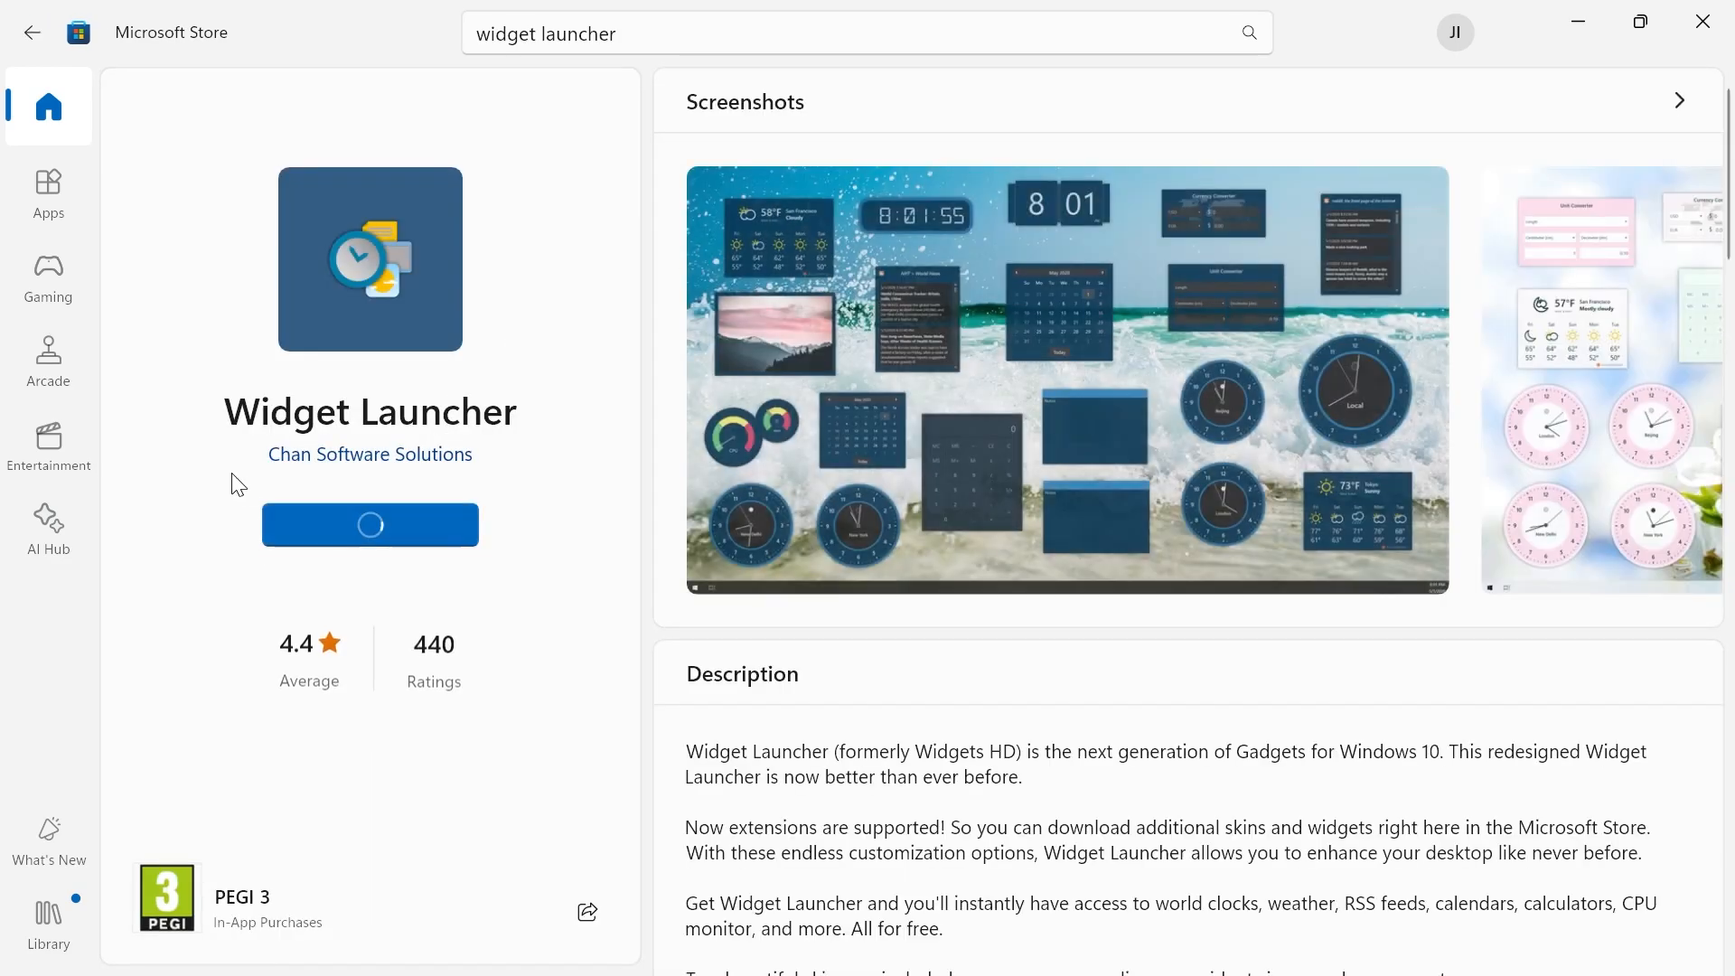
click(370, 525)
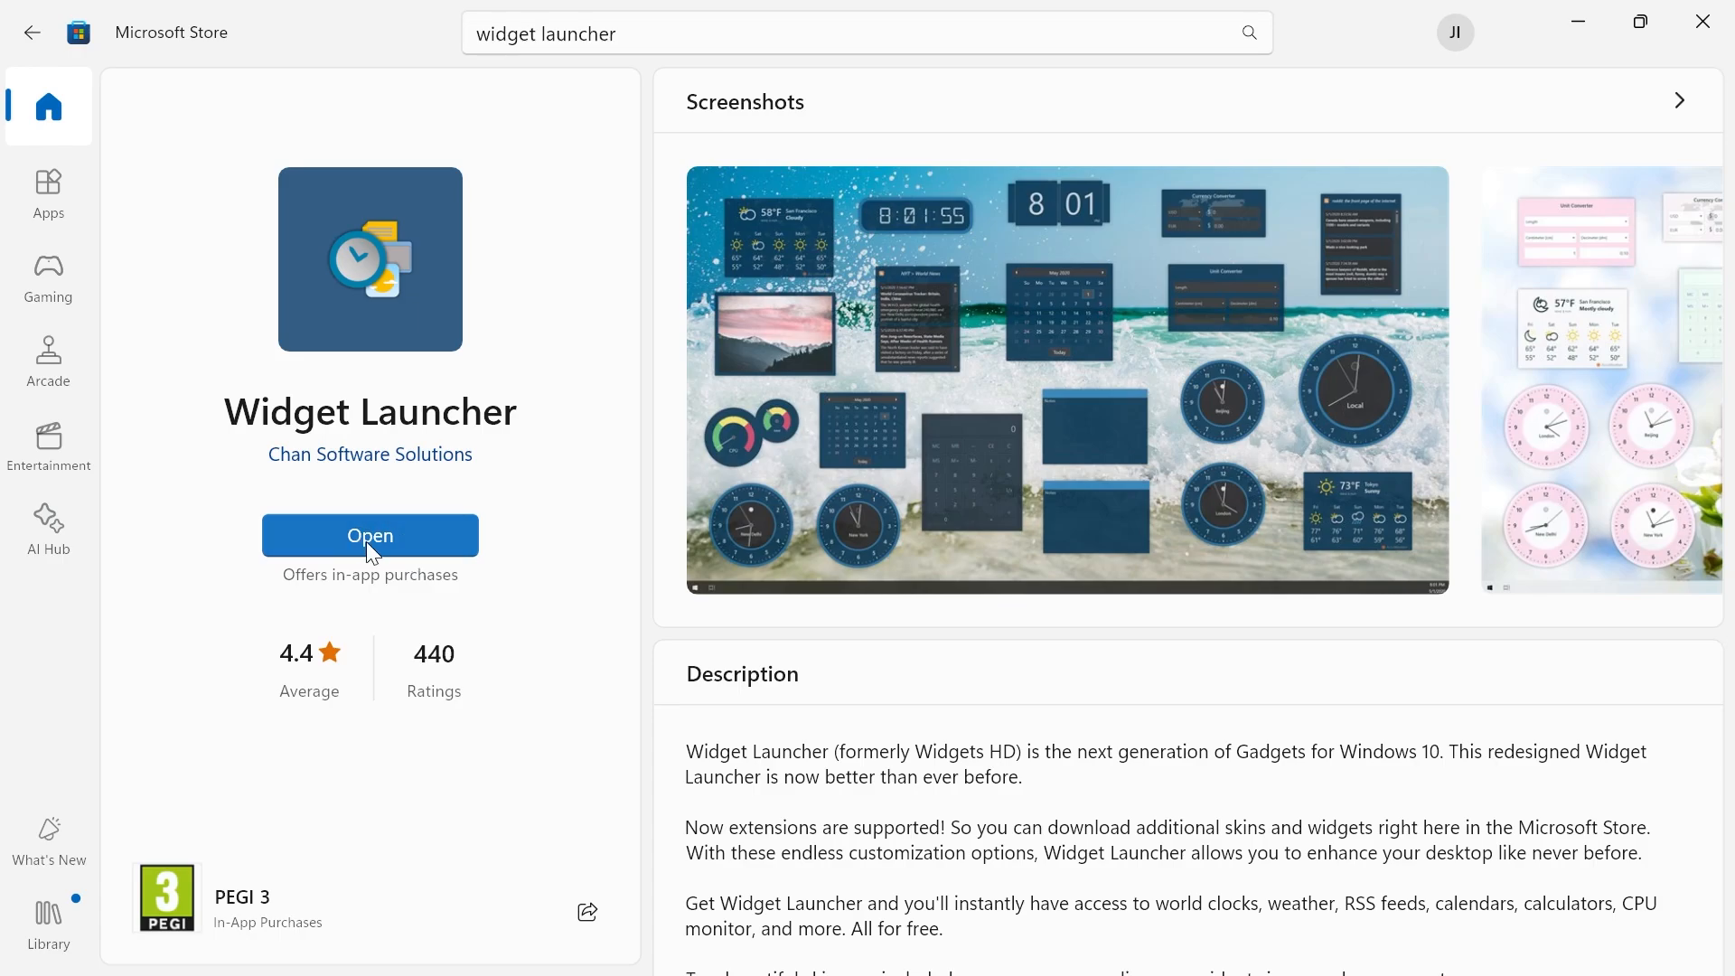
Step: Launch a Digital Clock widget with the Colorful Light skin onto the desktop
click(370, 534)
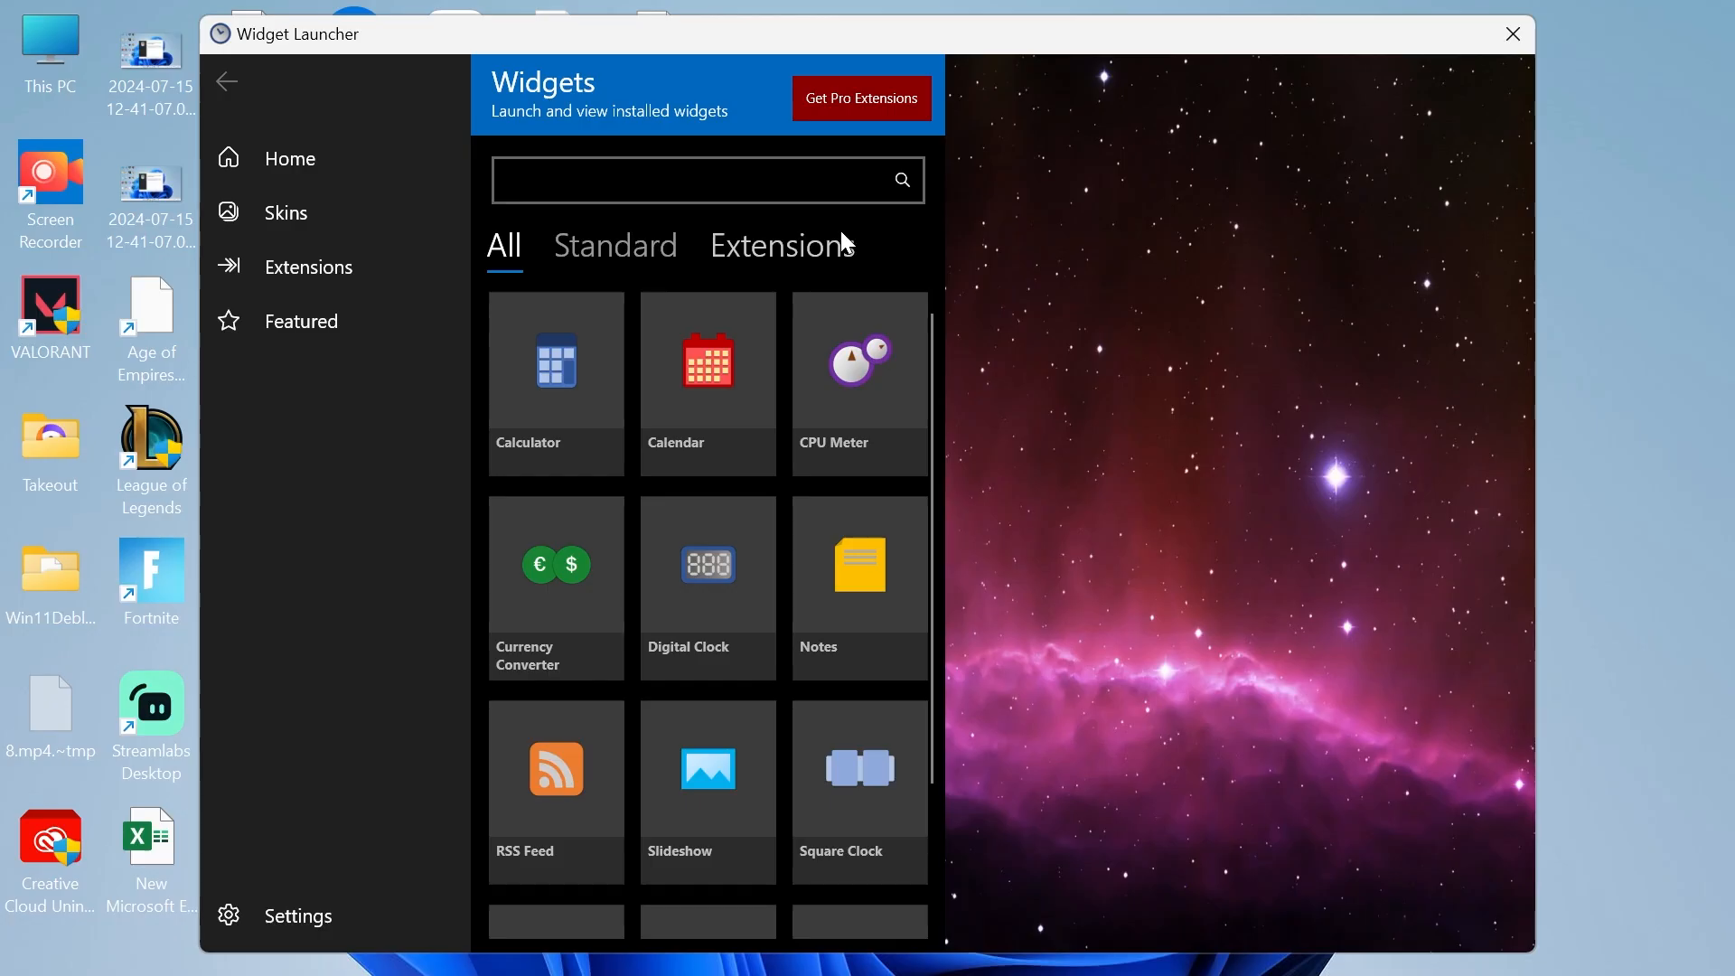
mouse_move(716, 590)
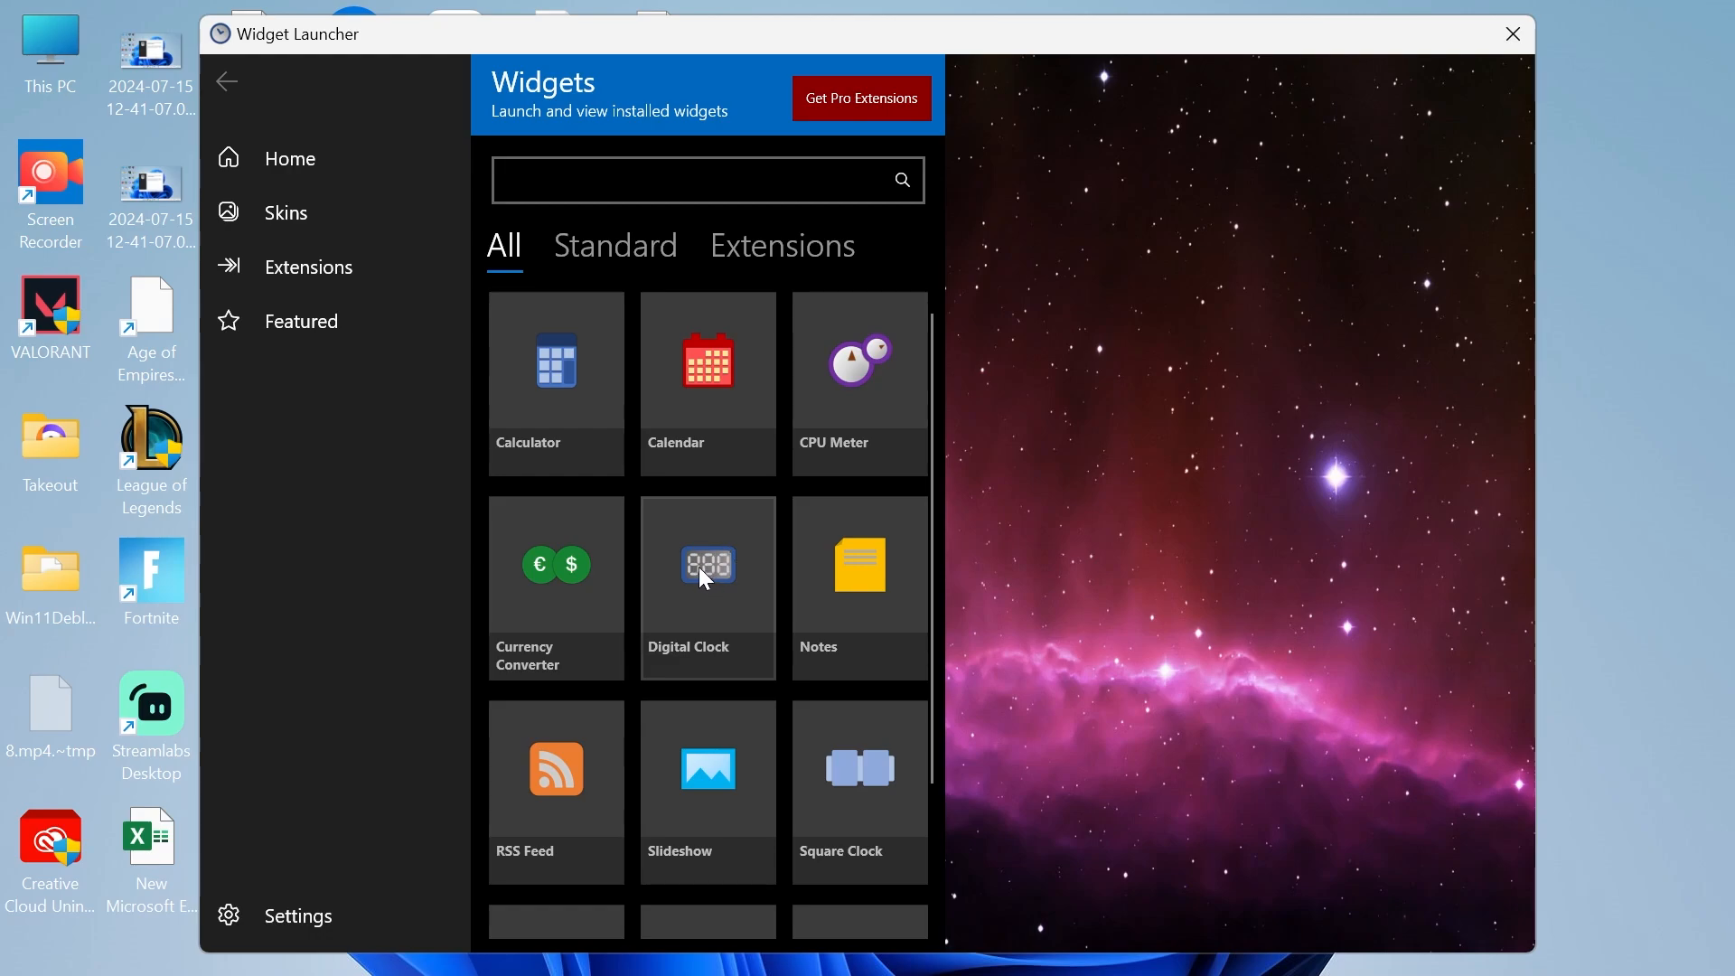
click(708, 573)
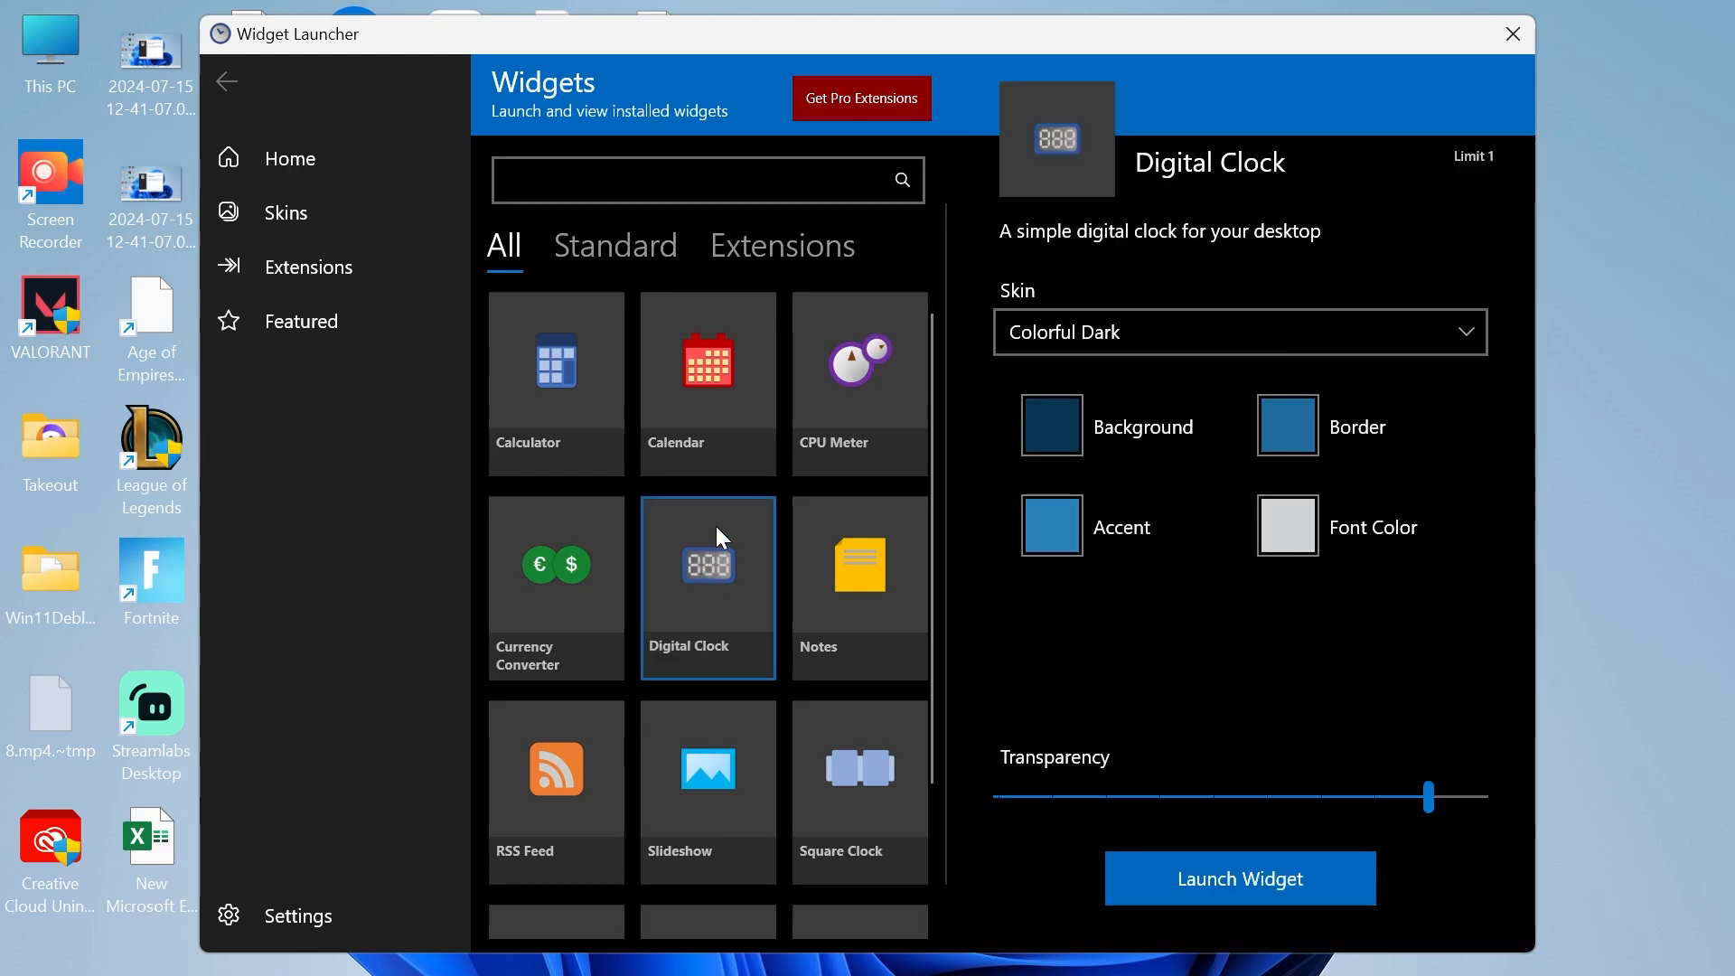
mouse_move(1097, 325)
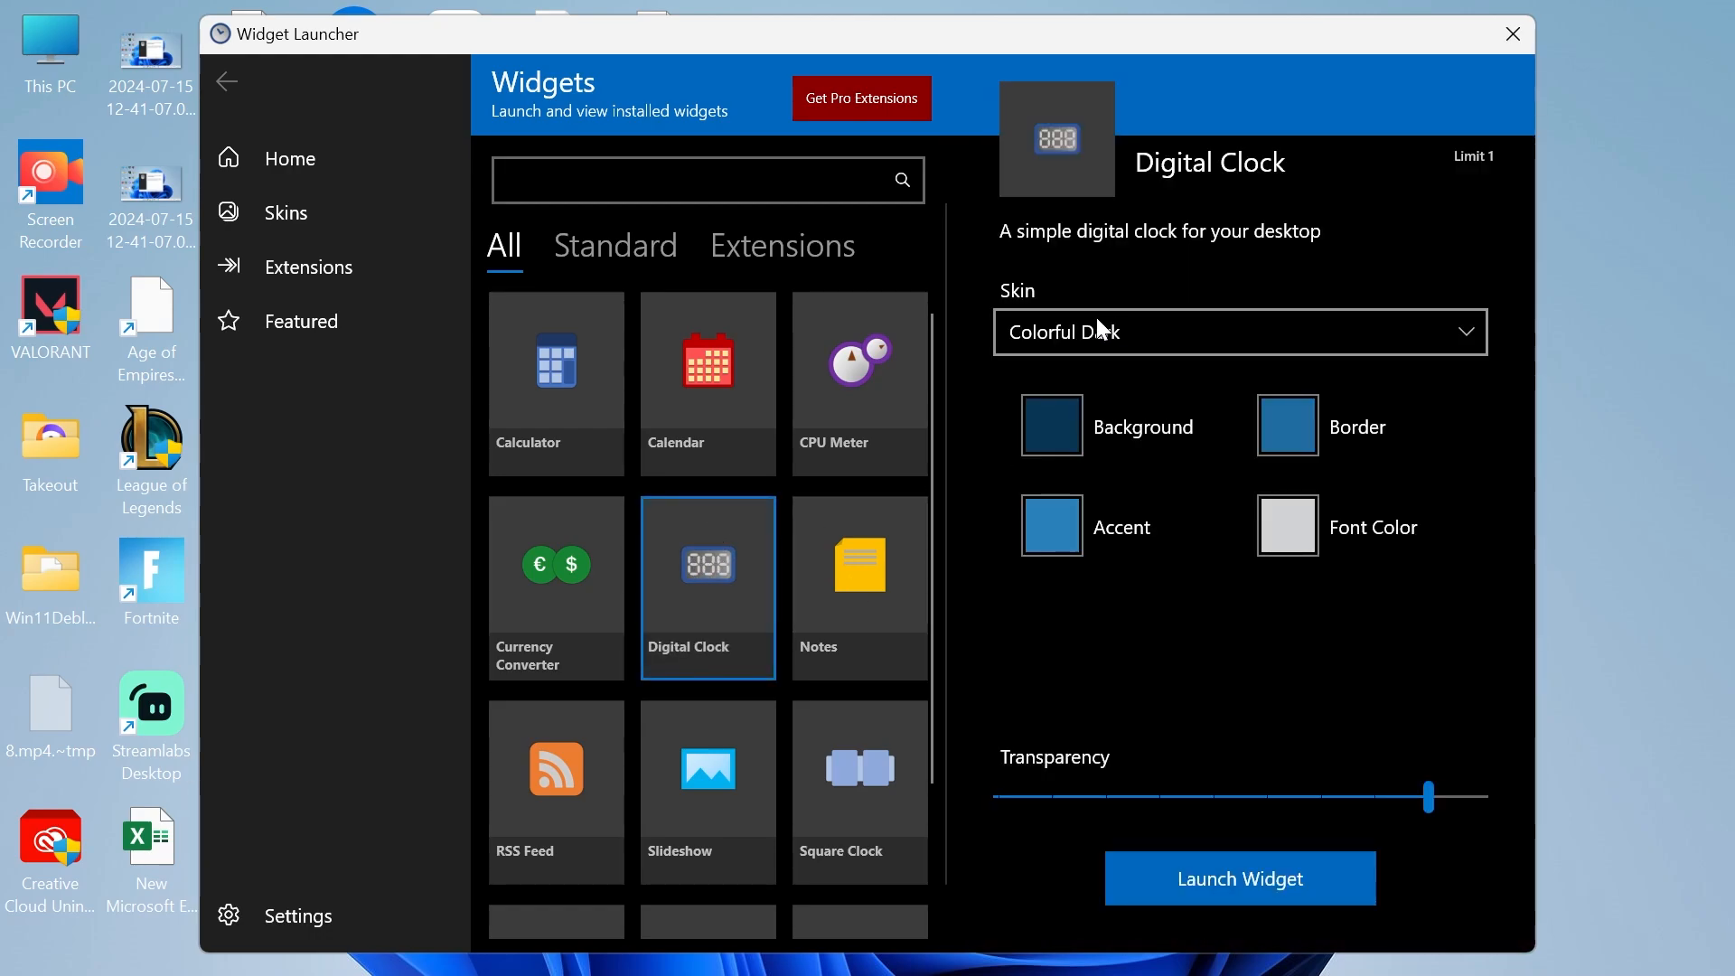
click(1240, 332)
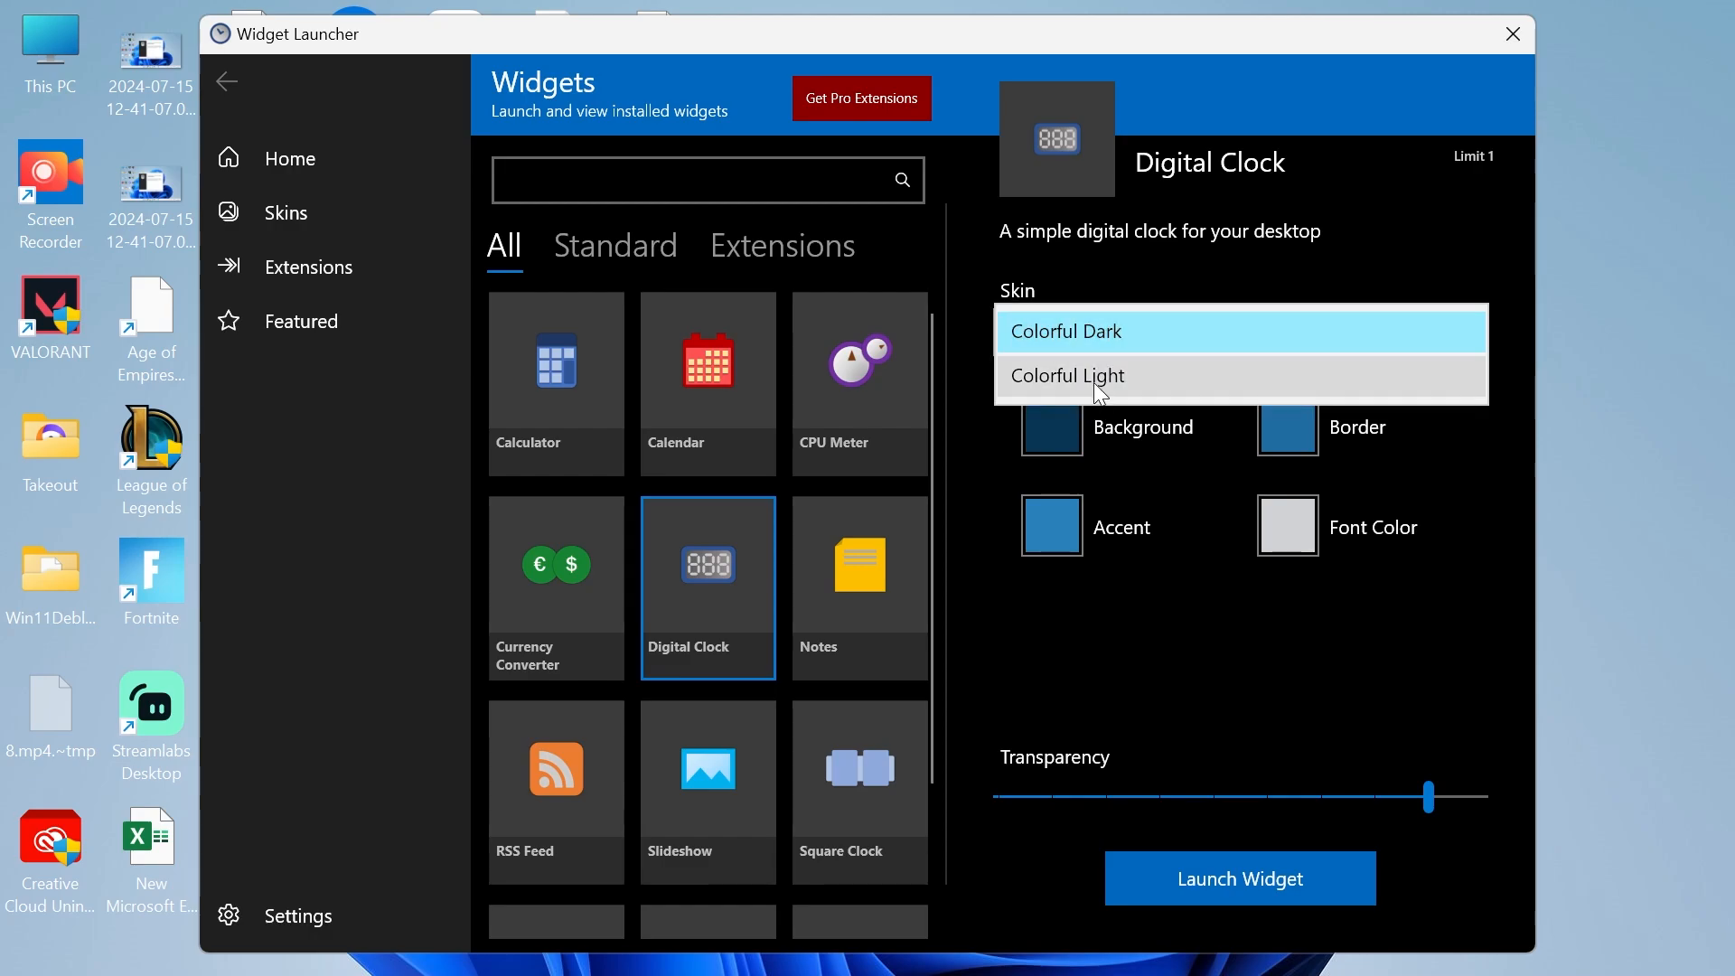
mouse_move(1083, 339)
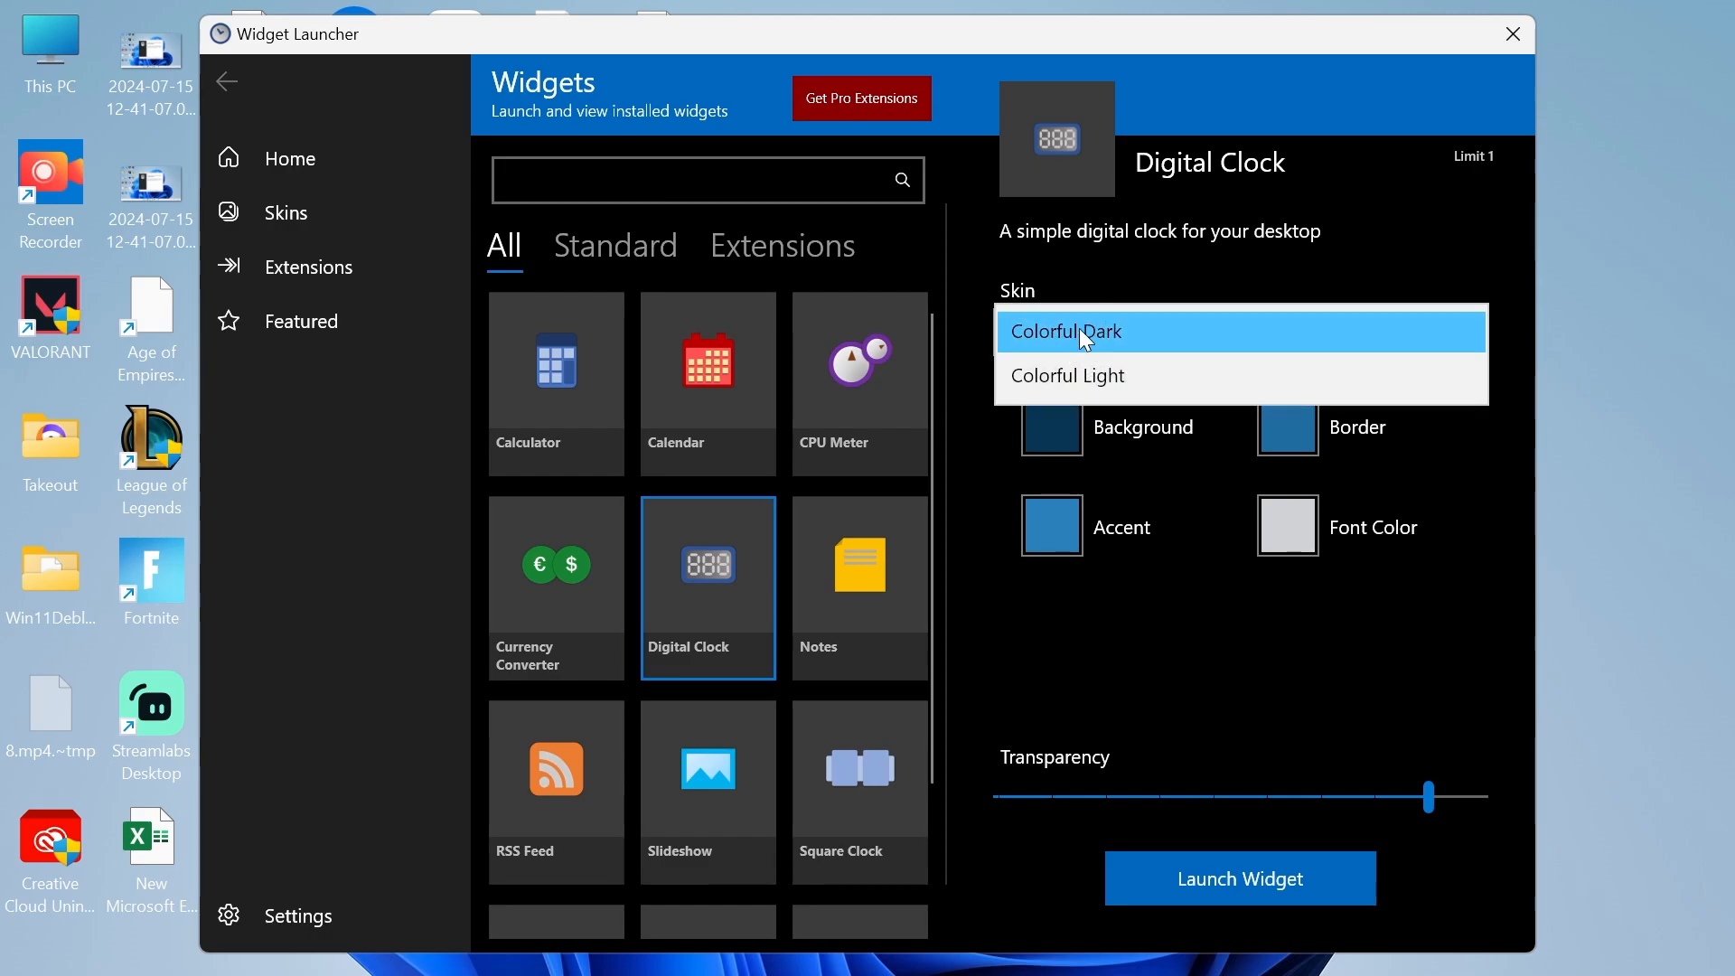
mouse_move(1098, 380)
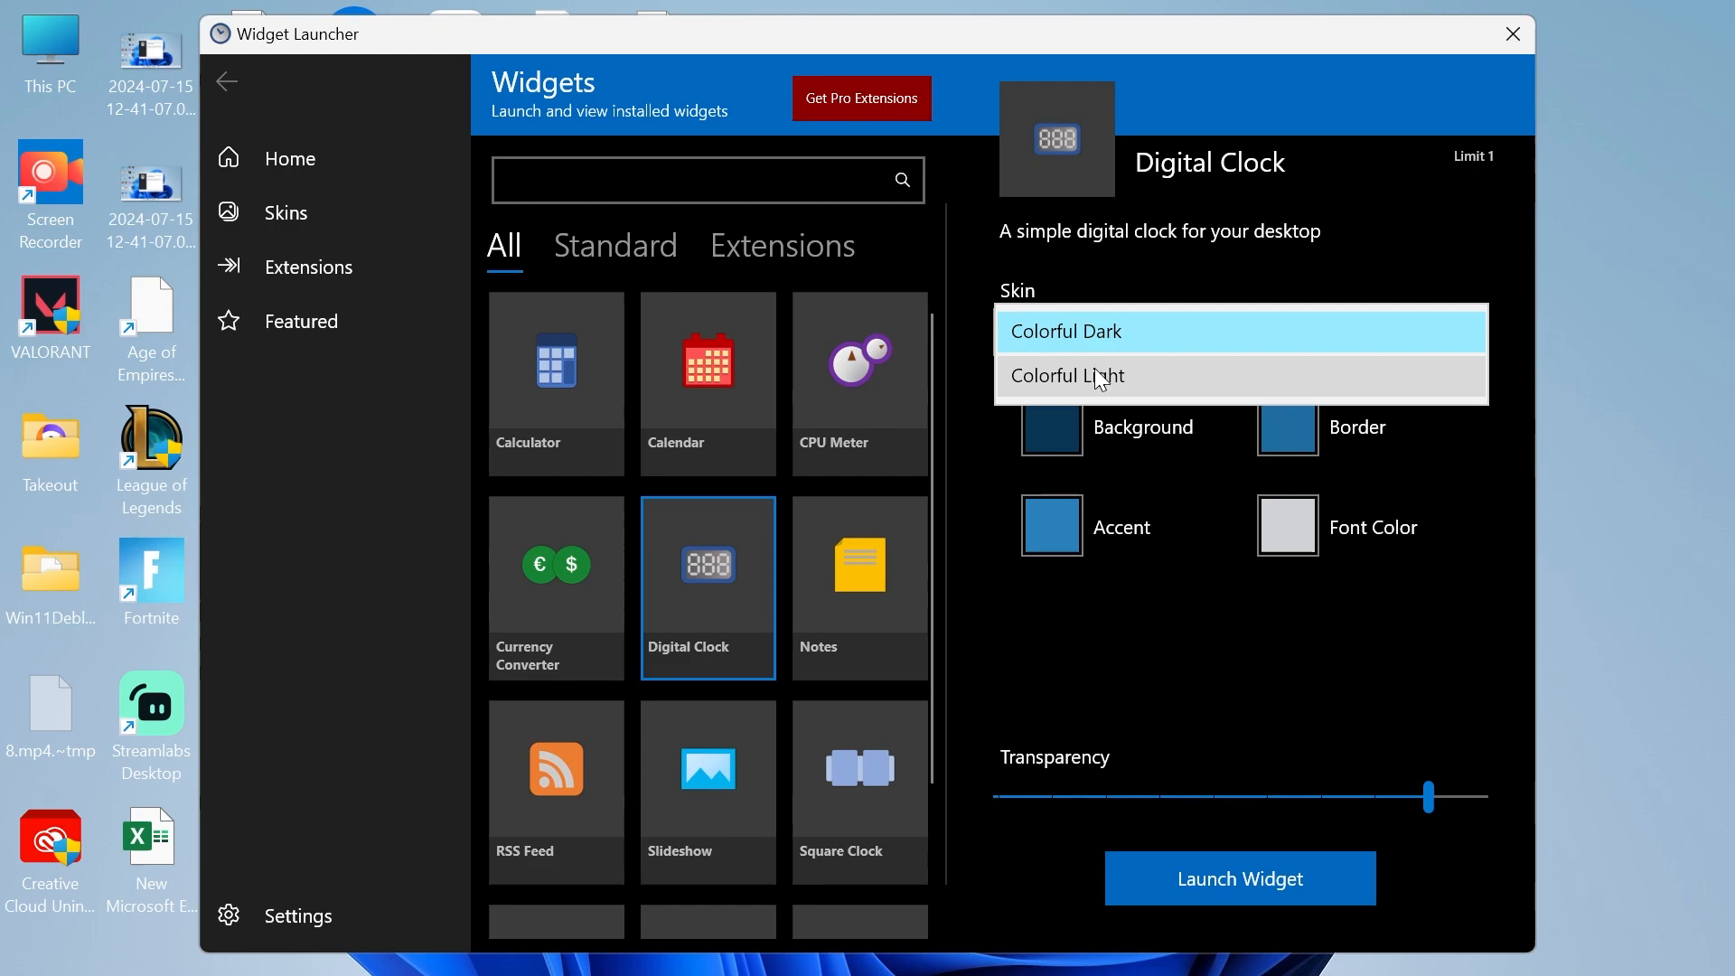
click(1067, 376)
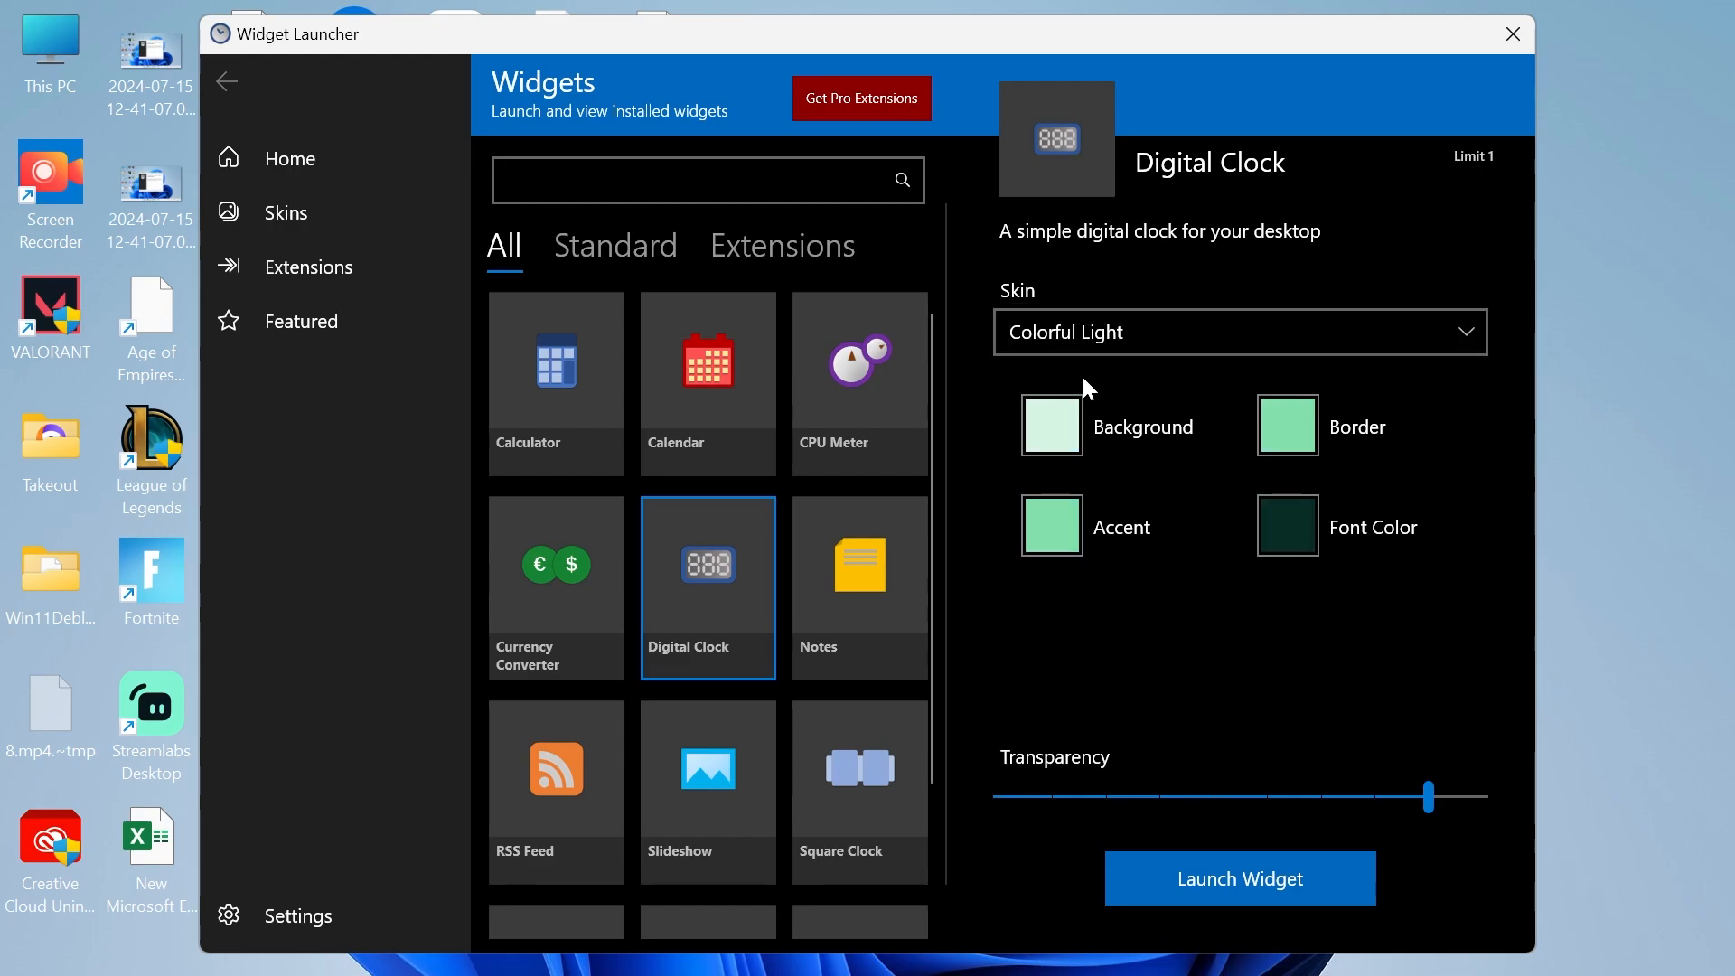
mouse_move(1184, 670)
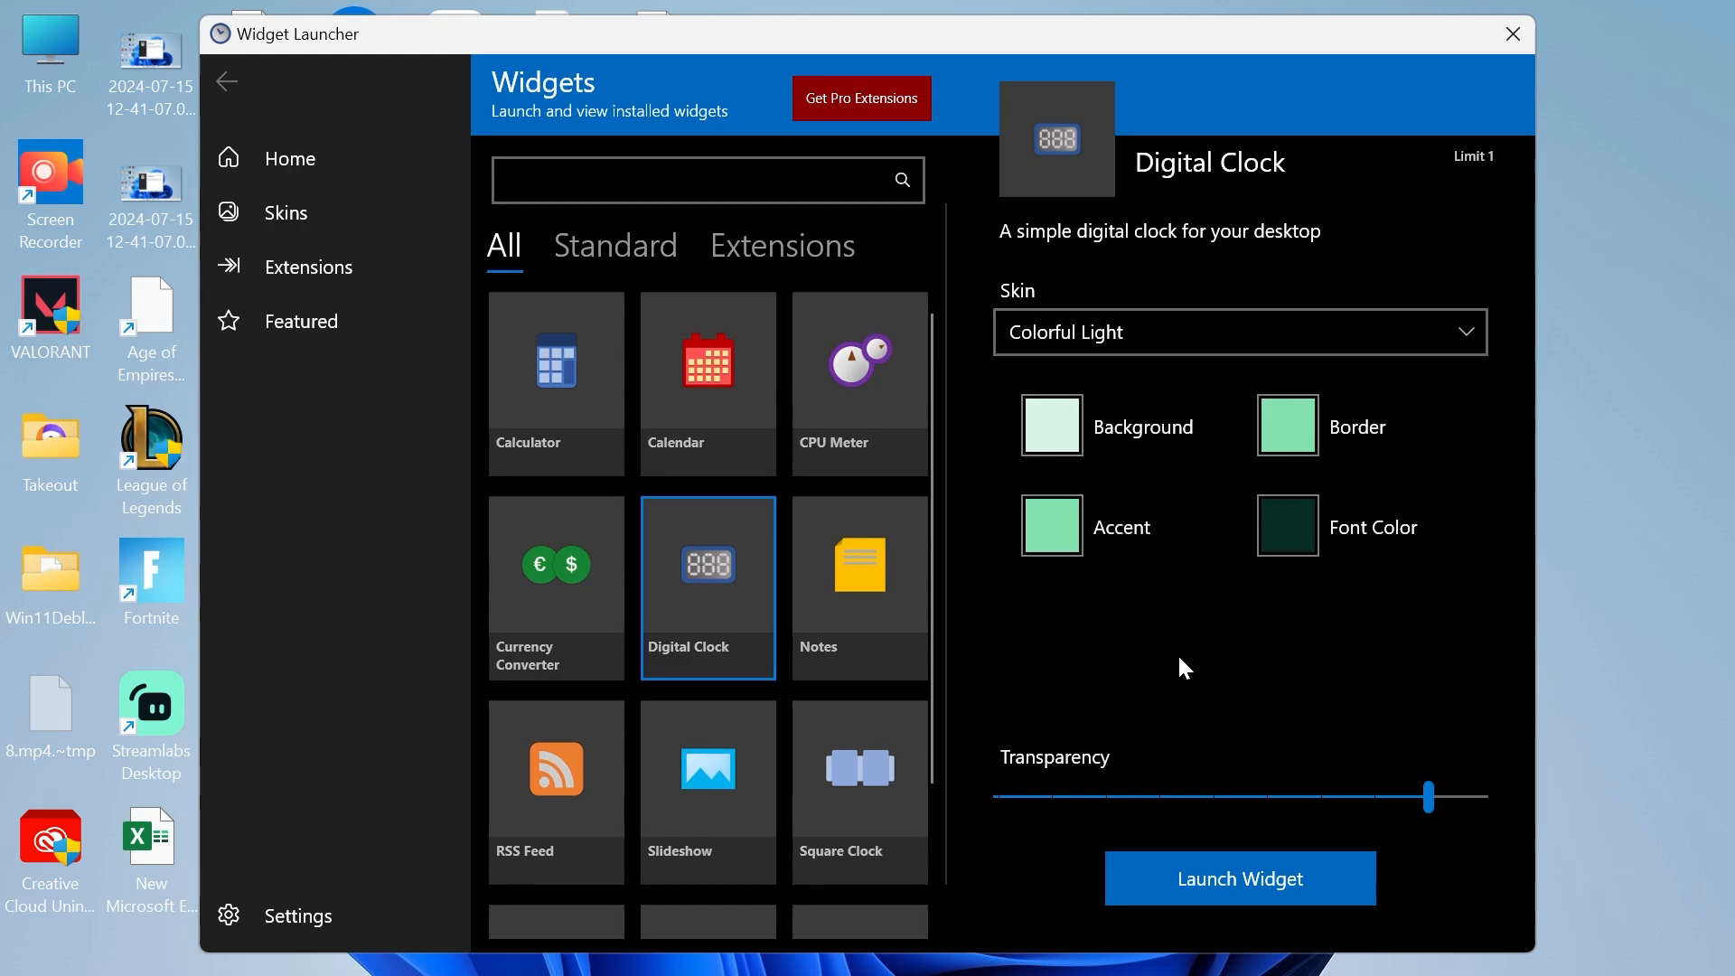
mouse_move(1395, 559)
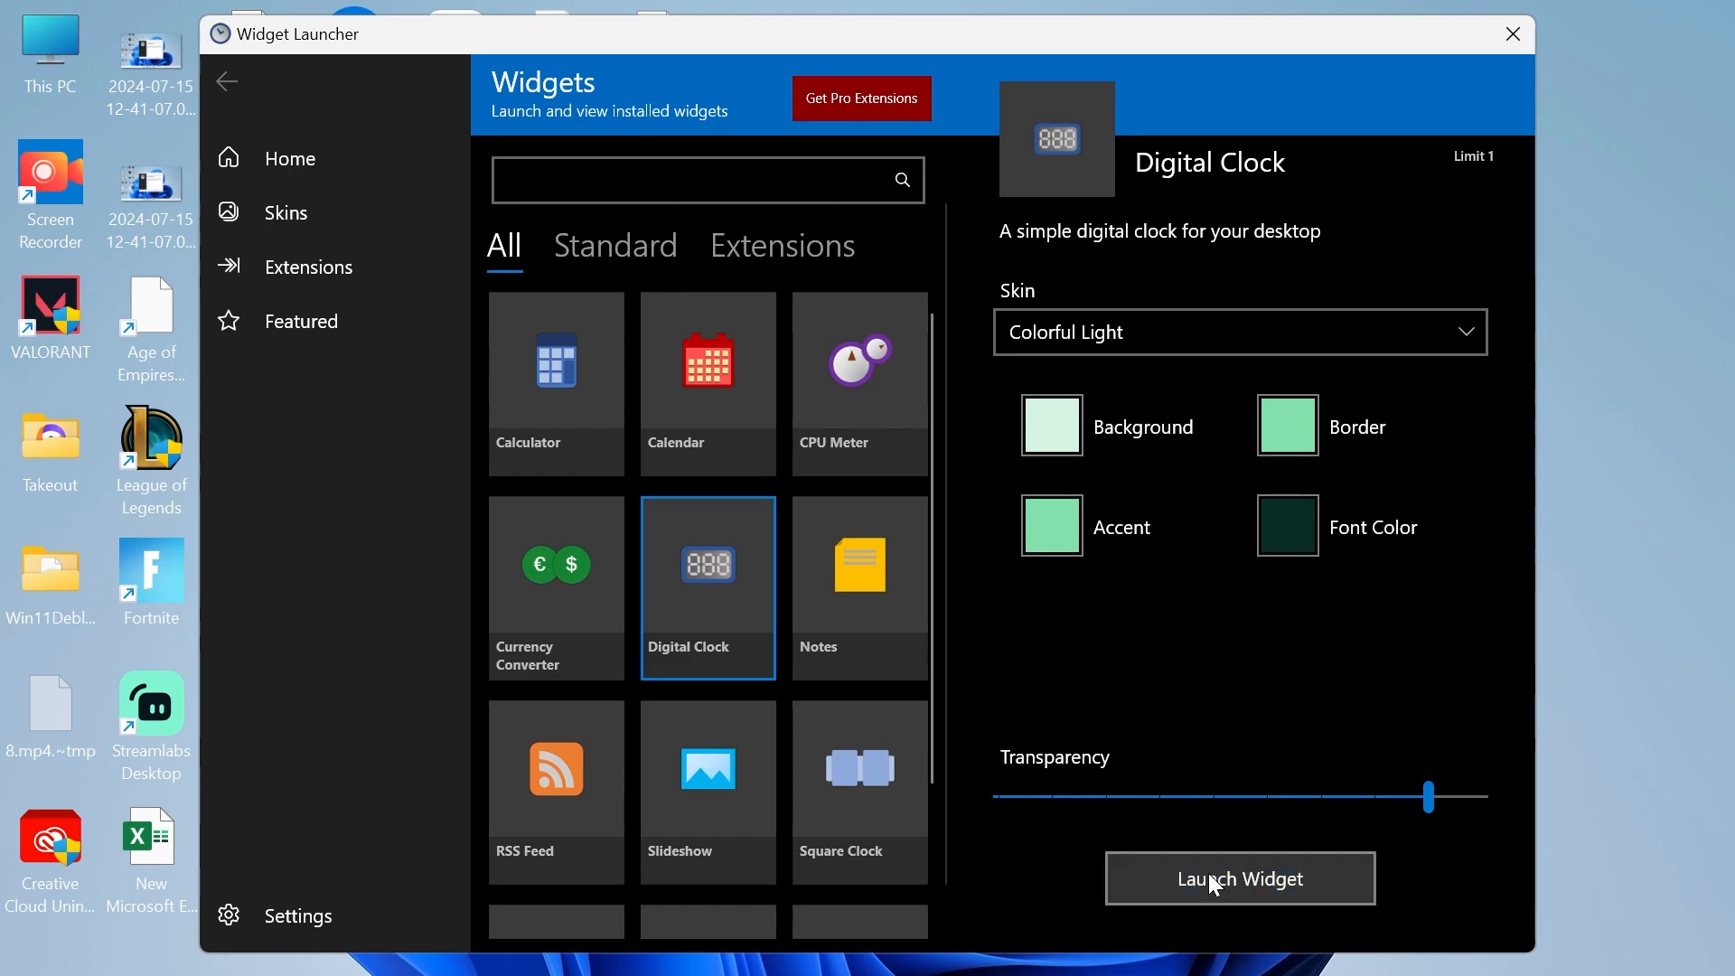
click(1240, 878)
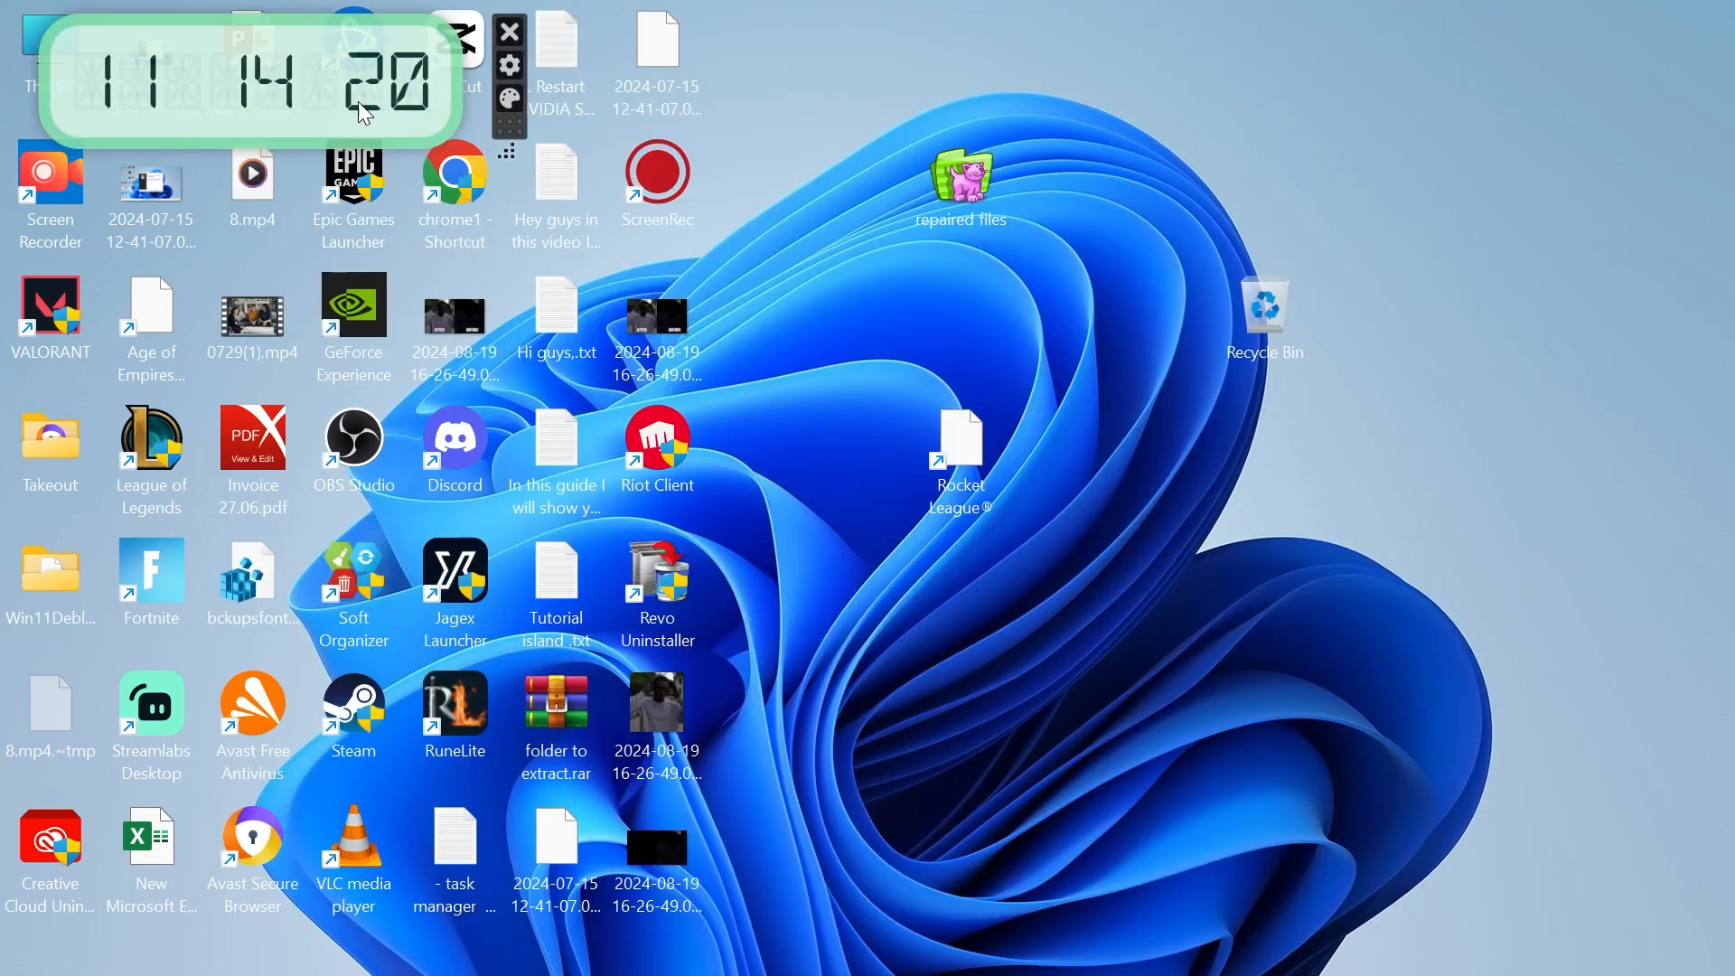
mouse_move(166, 37)
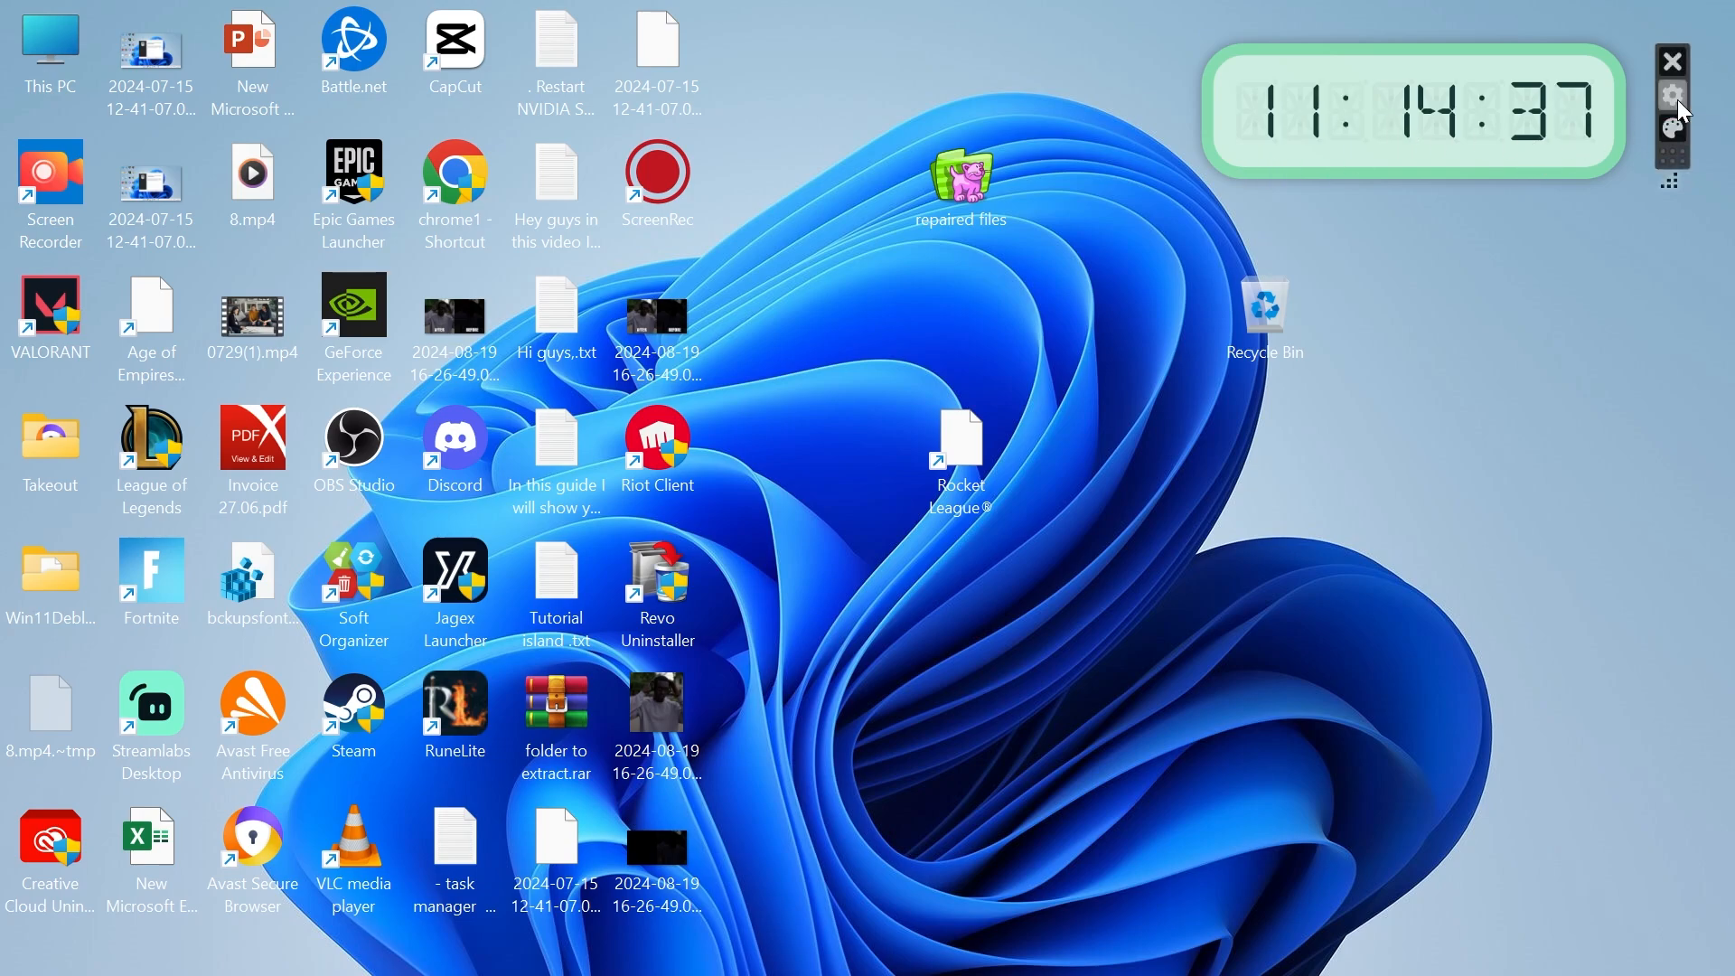
Step: Set the clock's 'Is 24 Hour' option to Yes and confirm with Ok
click(1672, 93)
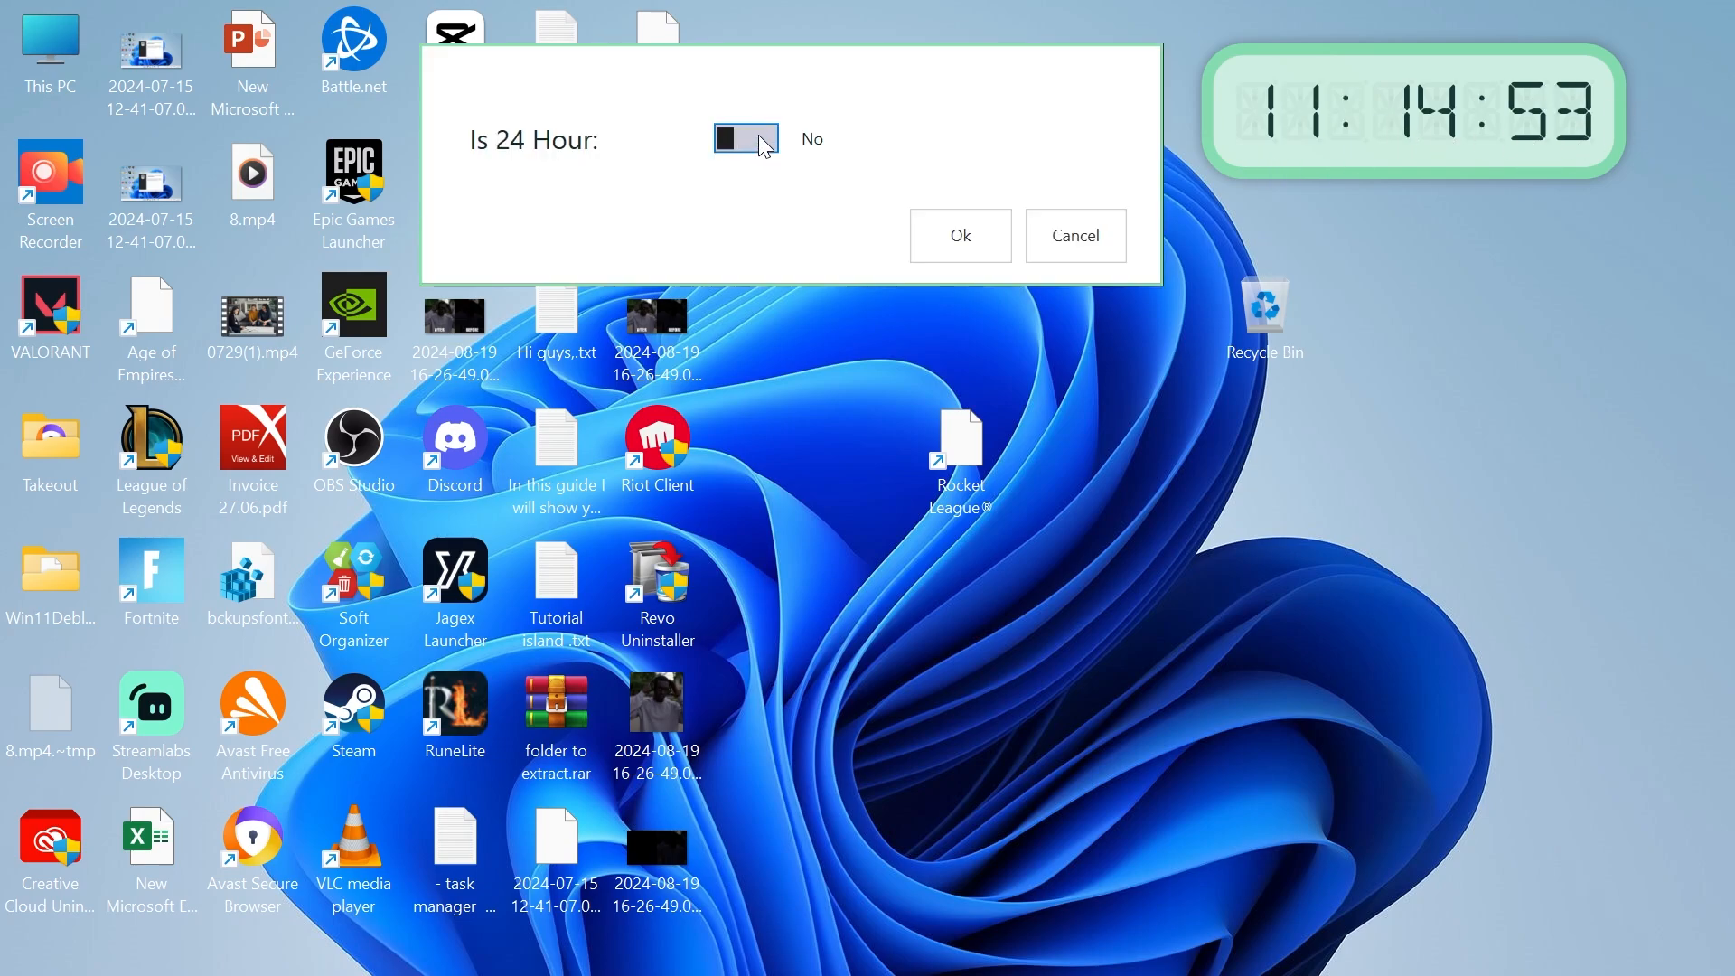
click(745, 139)
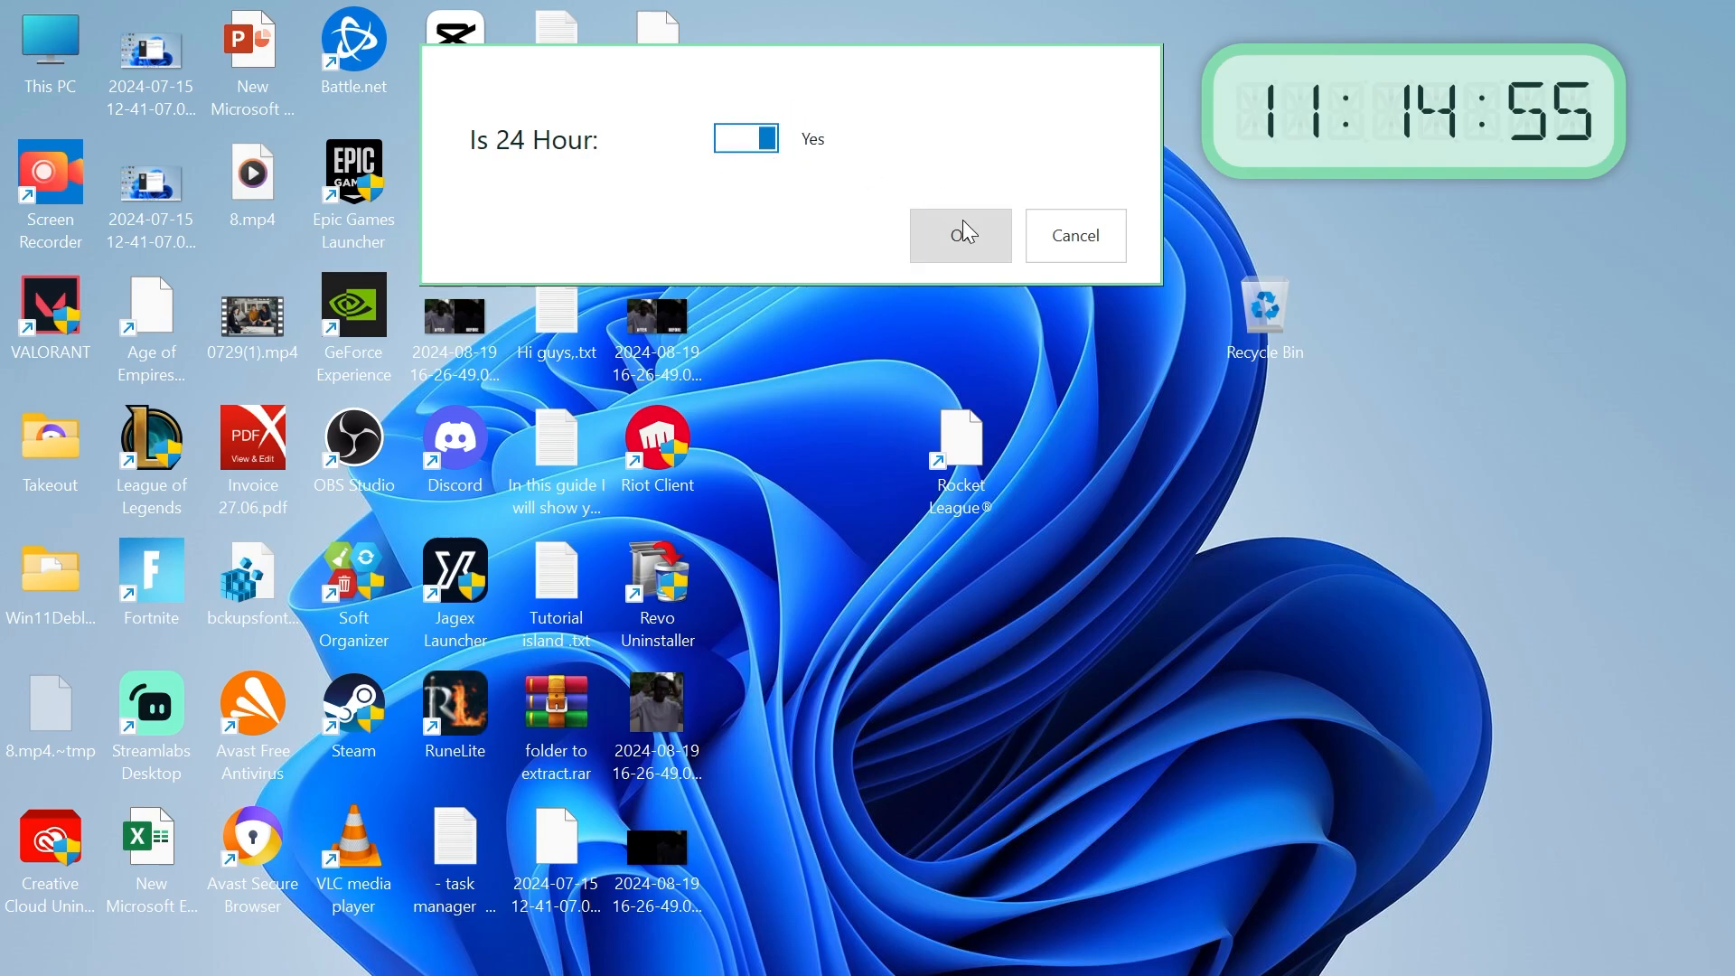
click(961, 236)
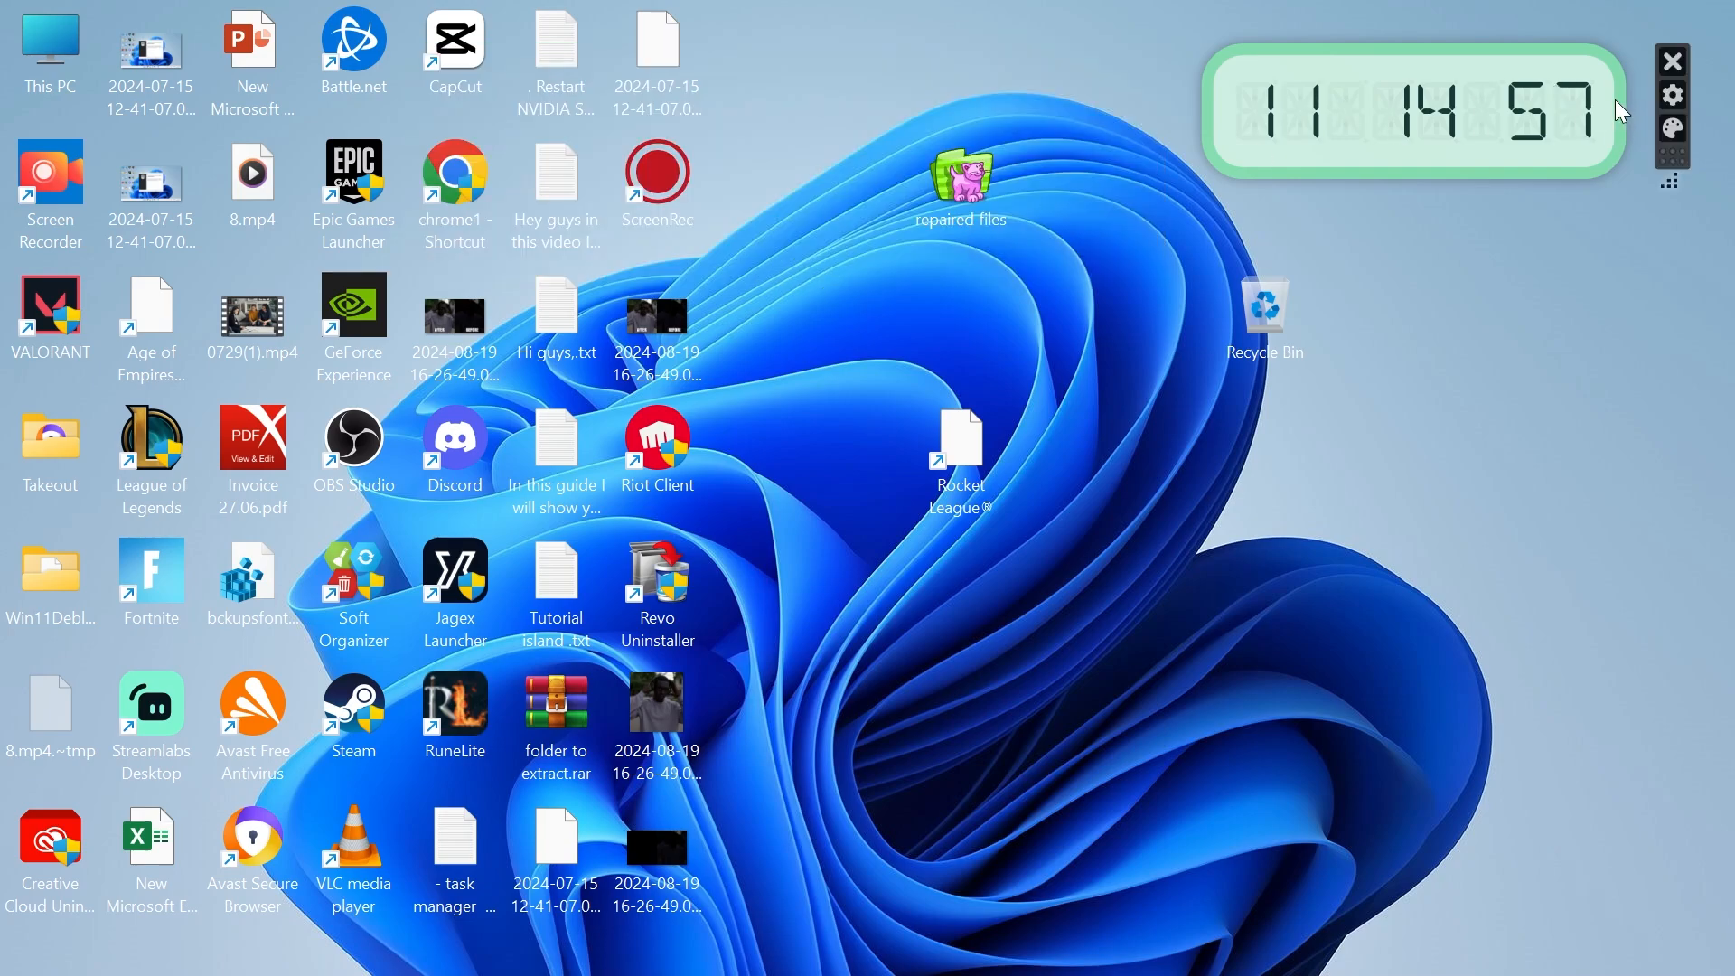
mouse_move(1672, 126)
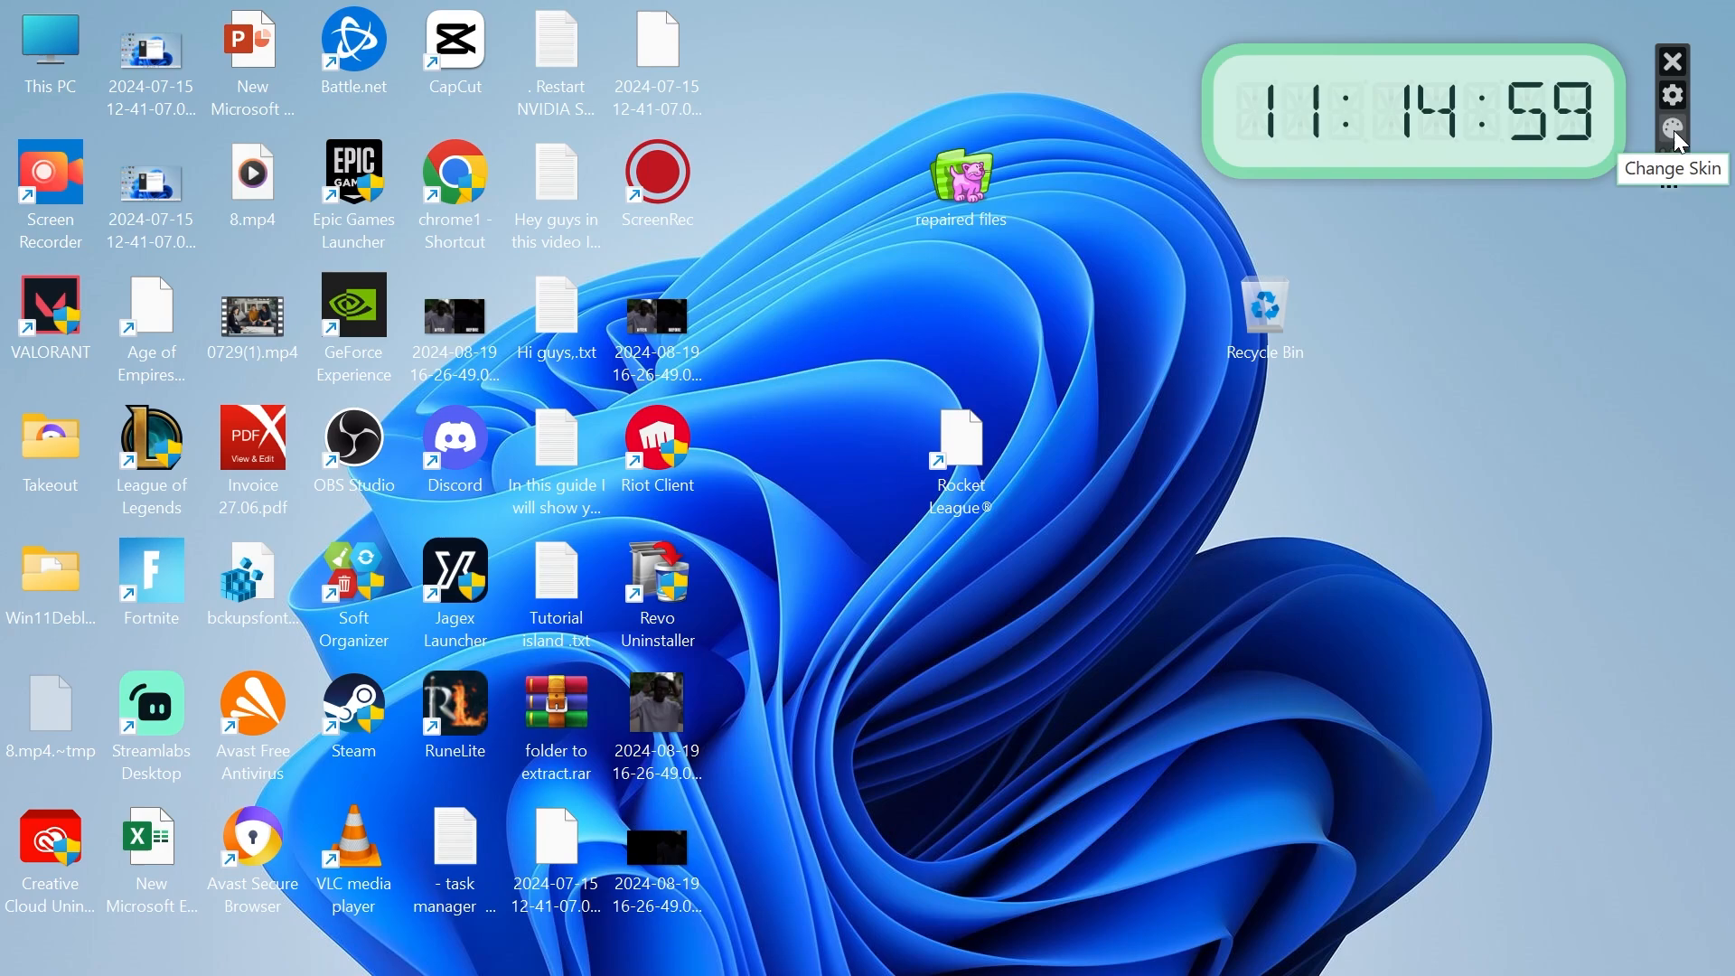
Step: Switch the clock to the Colorful Dark skin with lower transparency and close the skin window
click(1672, 126)
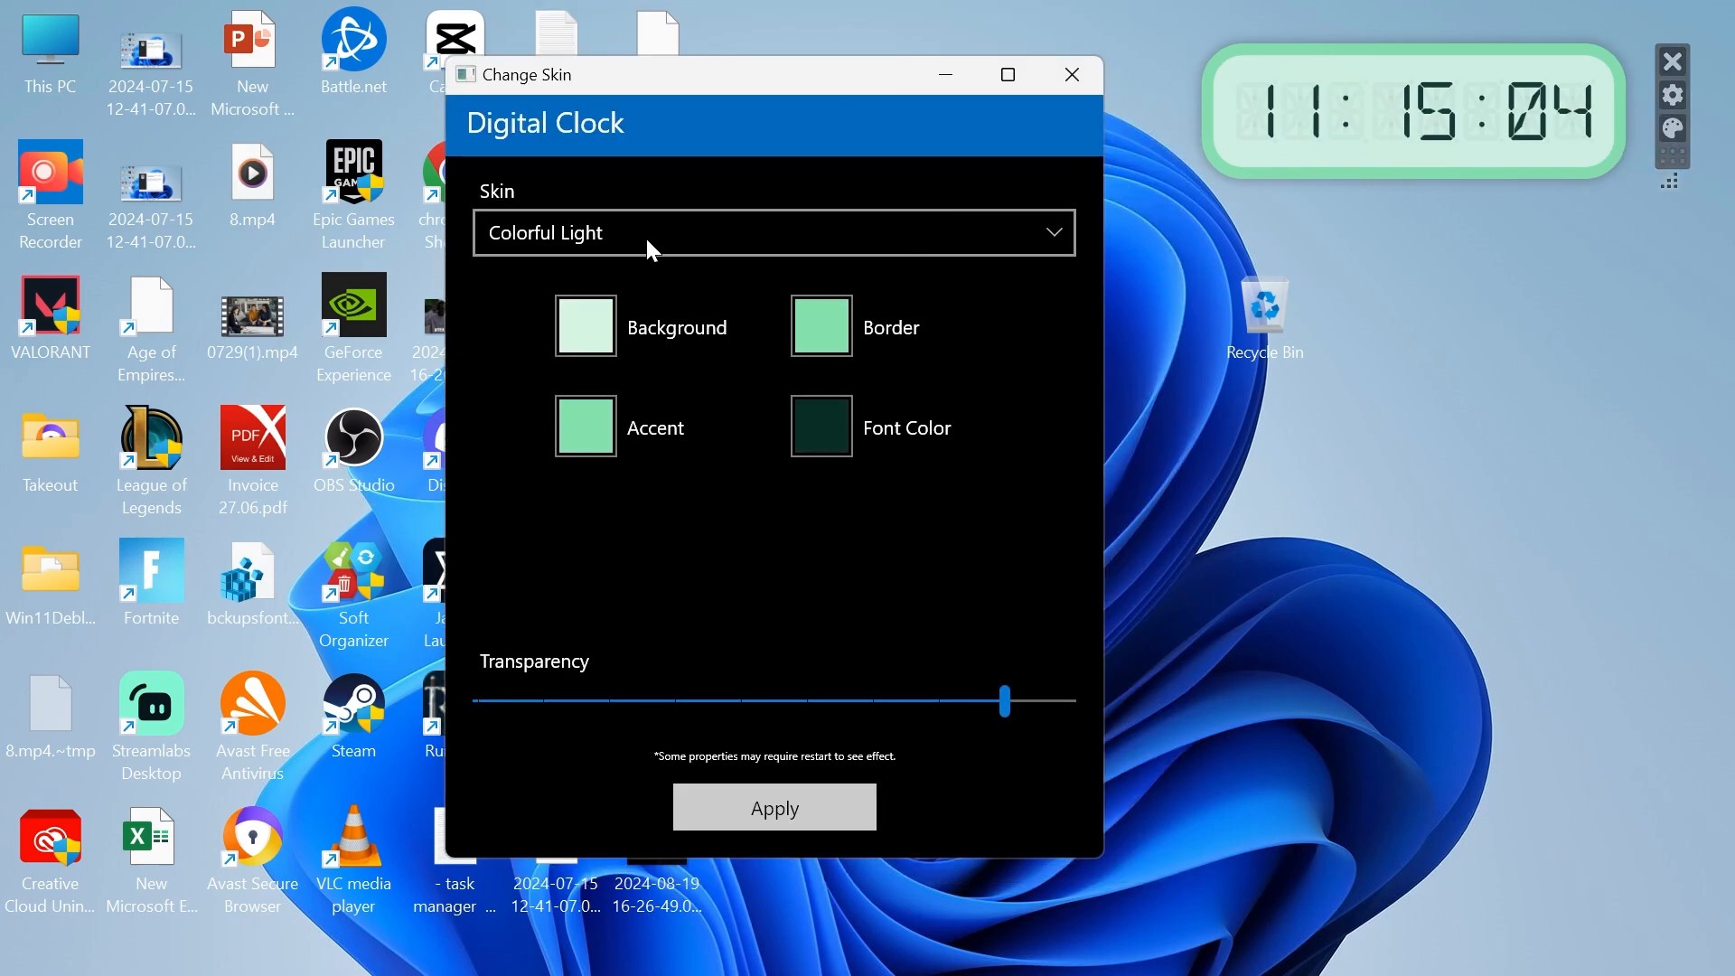
click(773, 232)
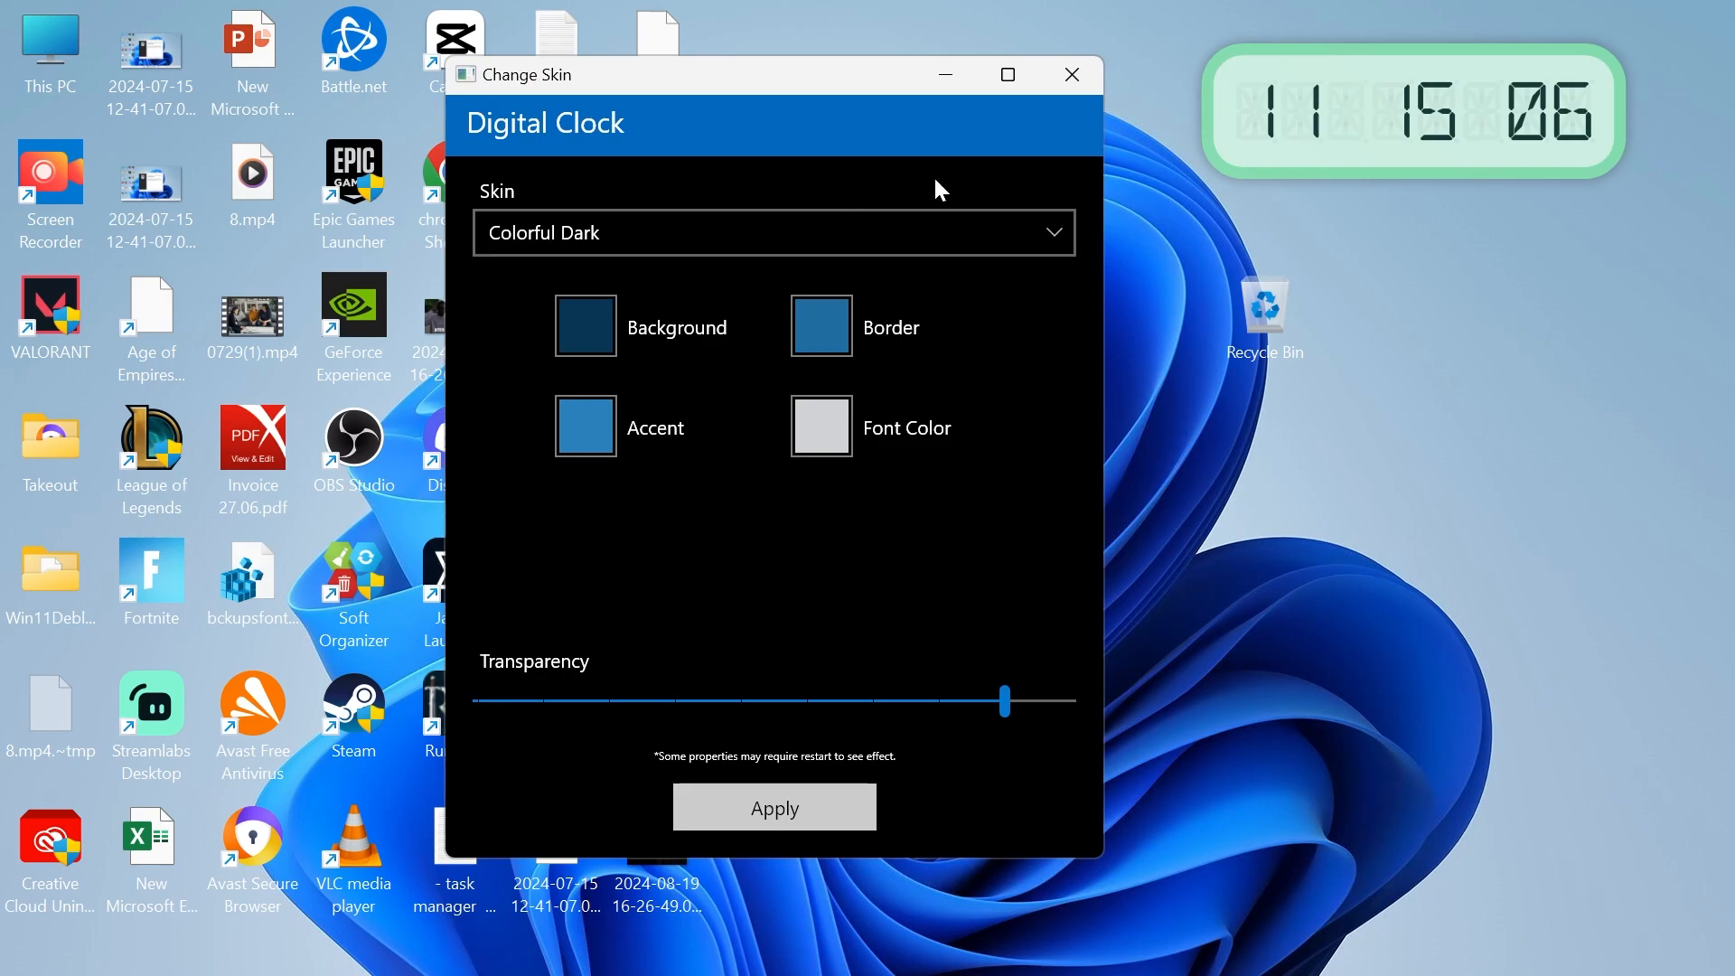
drag(1005, 700, 872, 700)
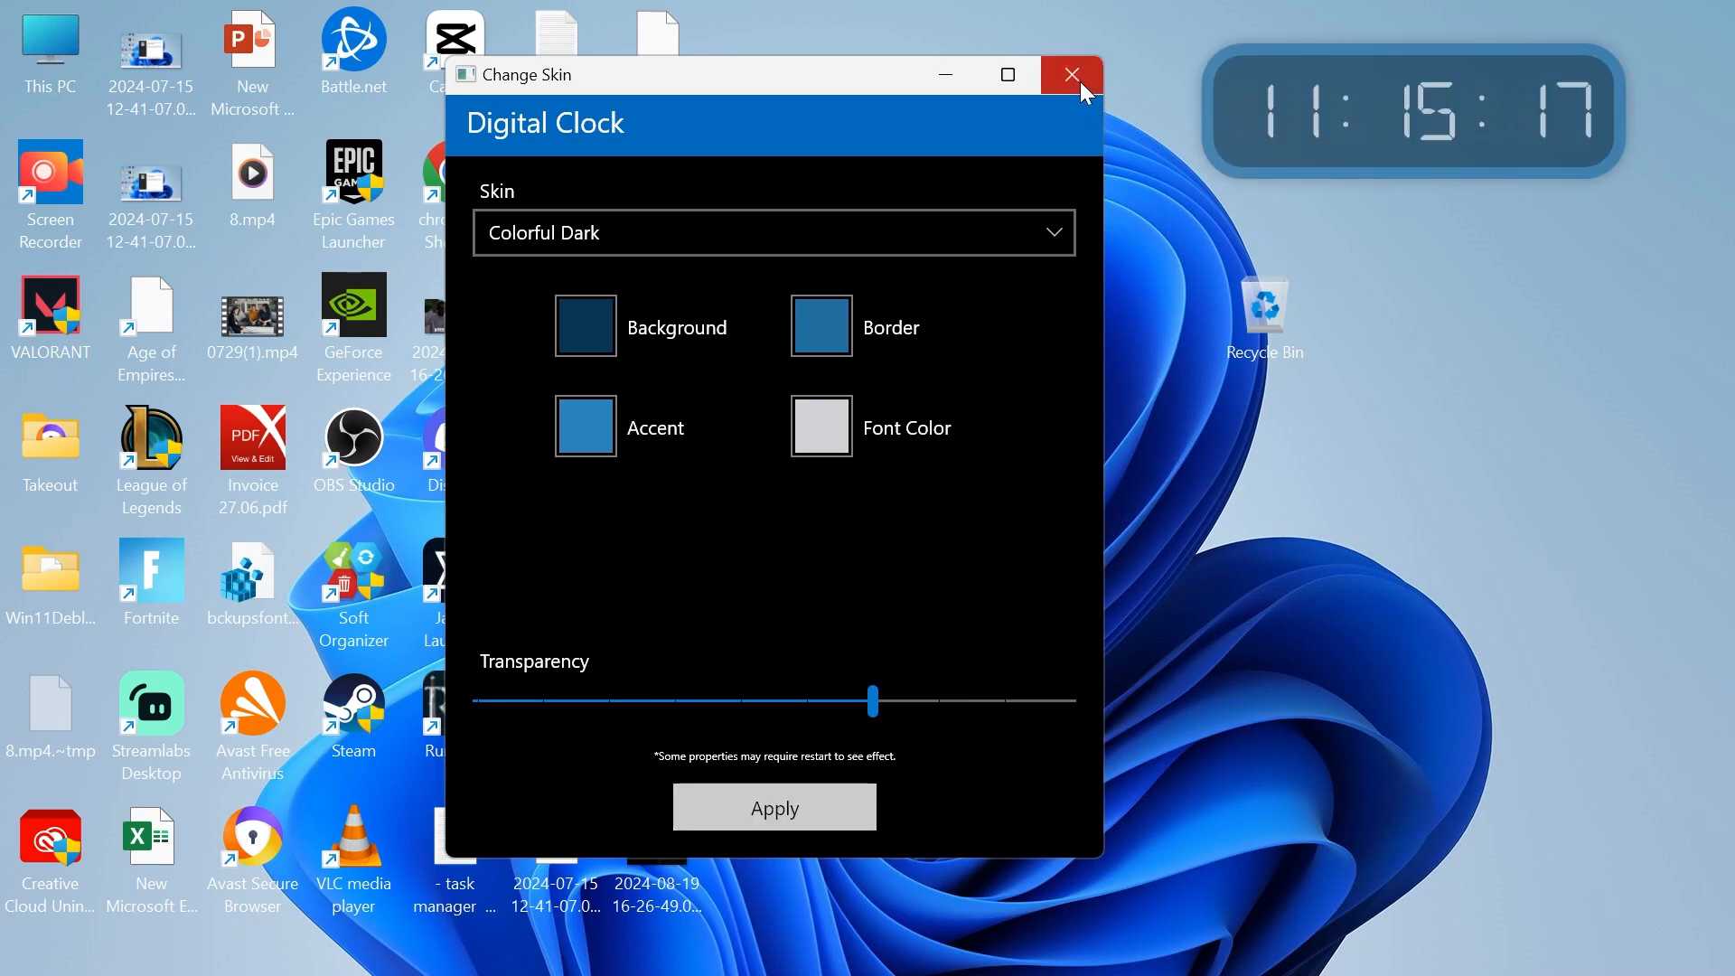
click(1072, 74)
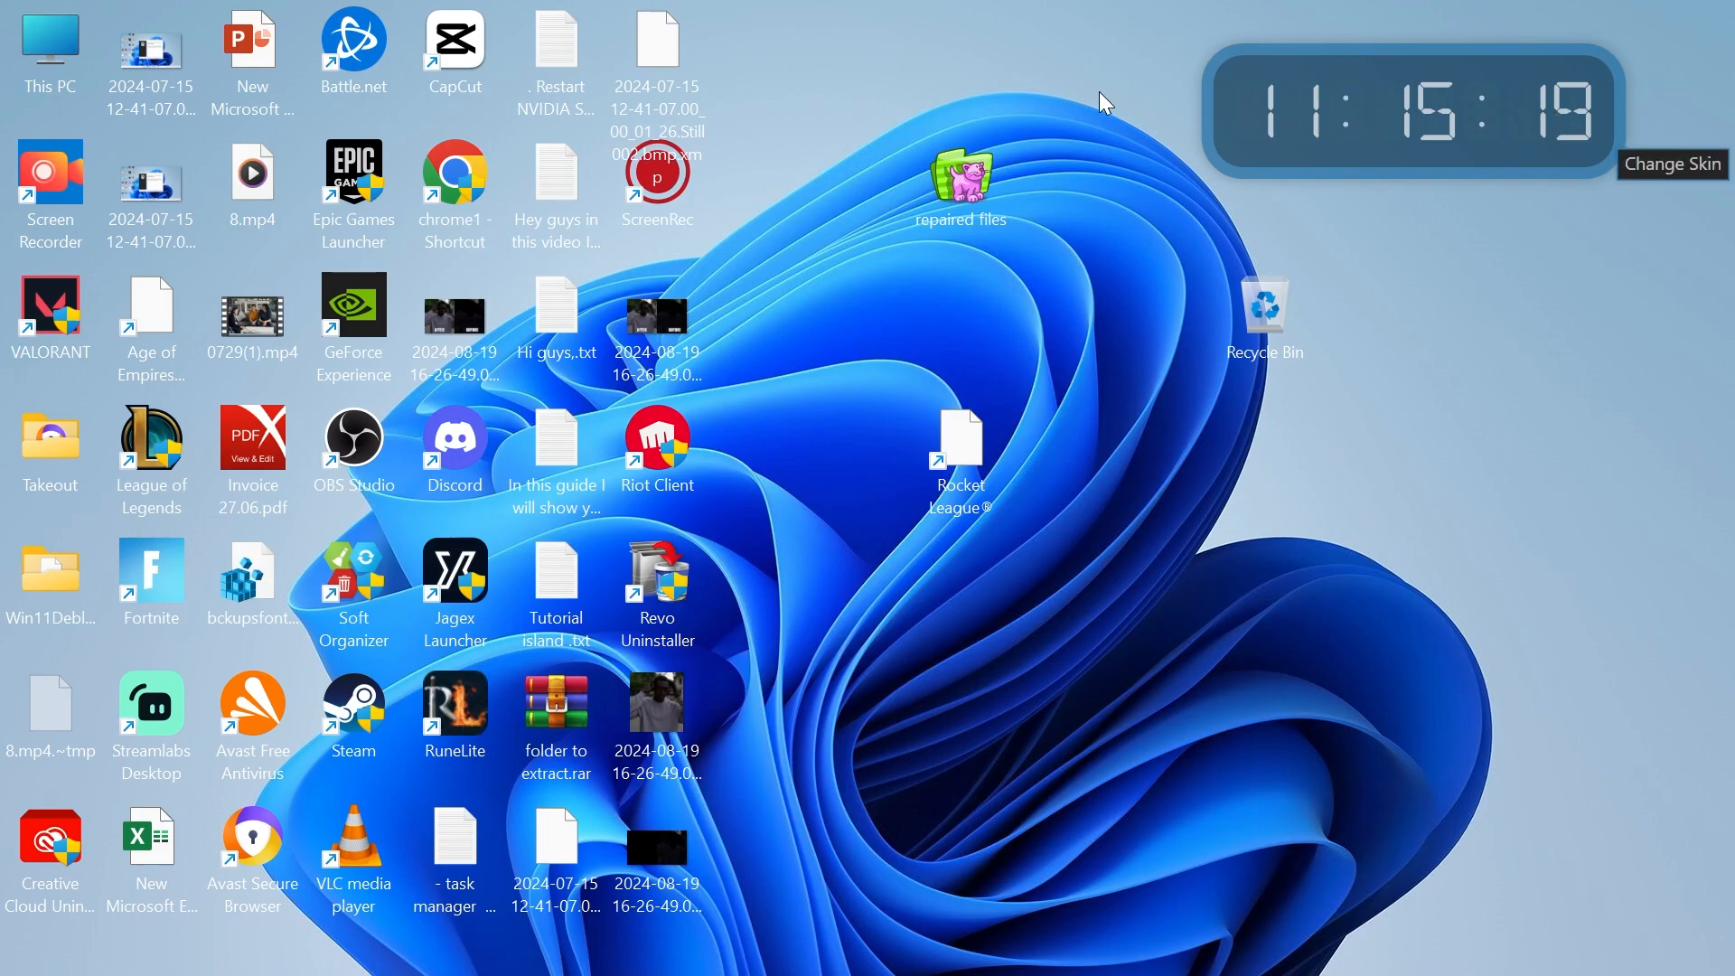
mouse_move(1078, 345)
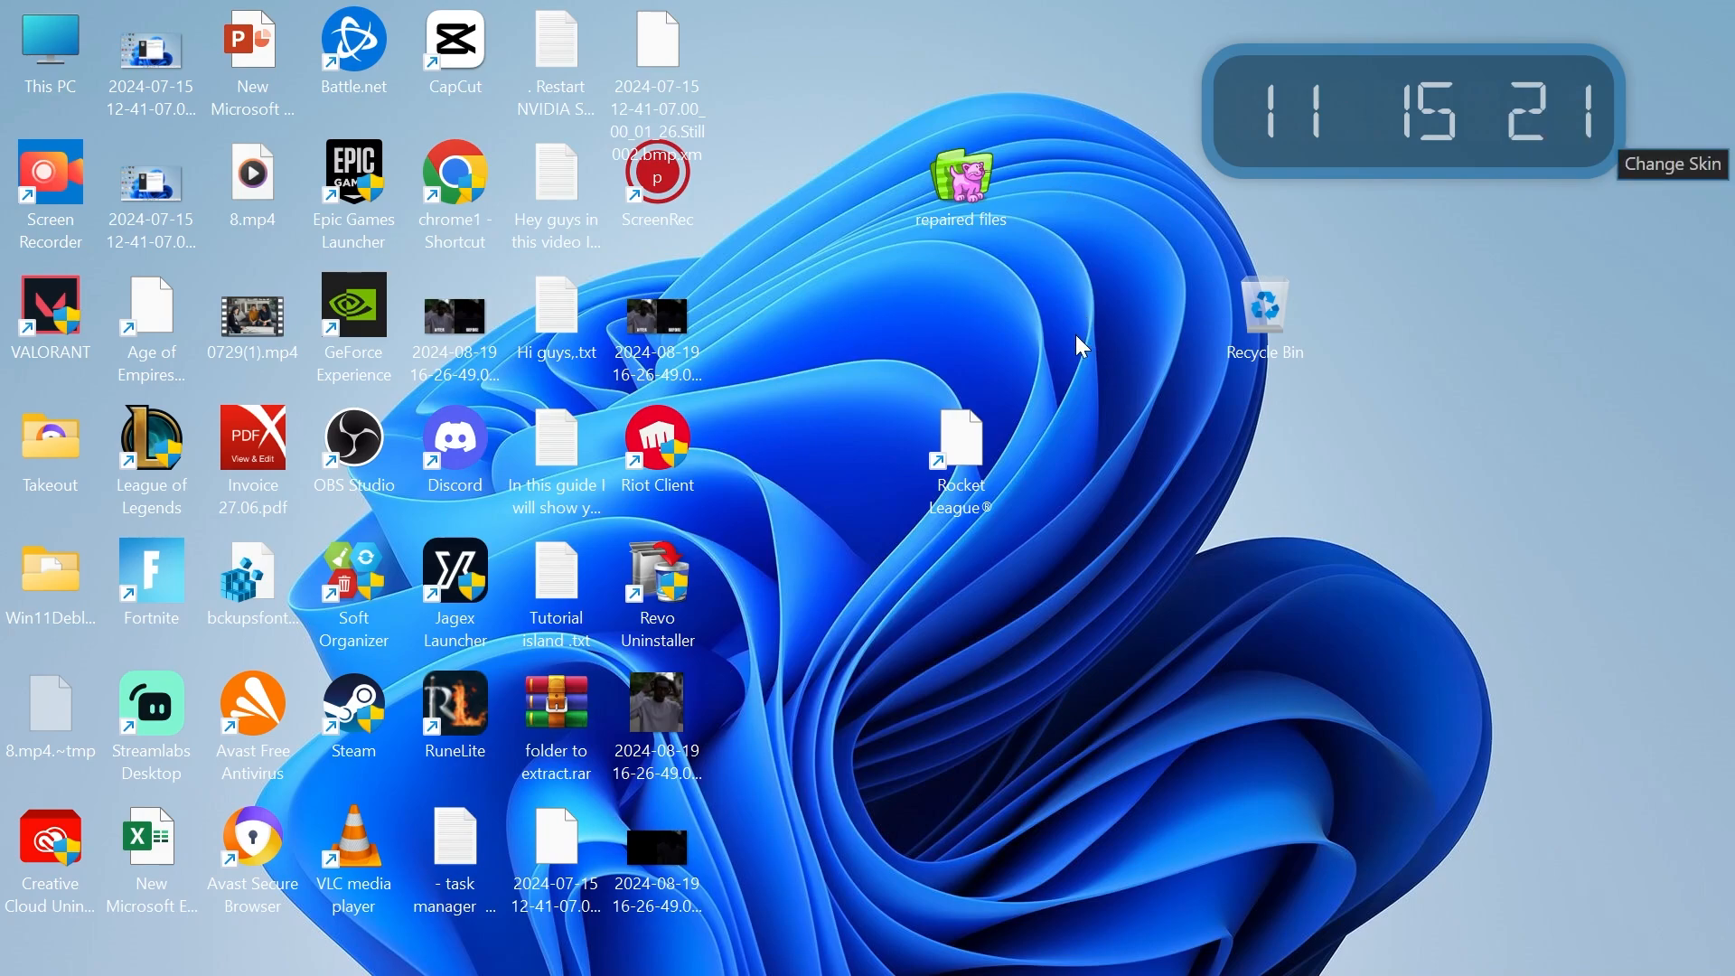